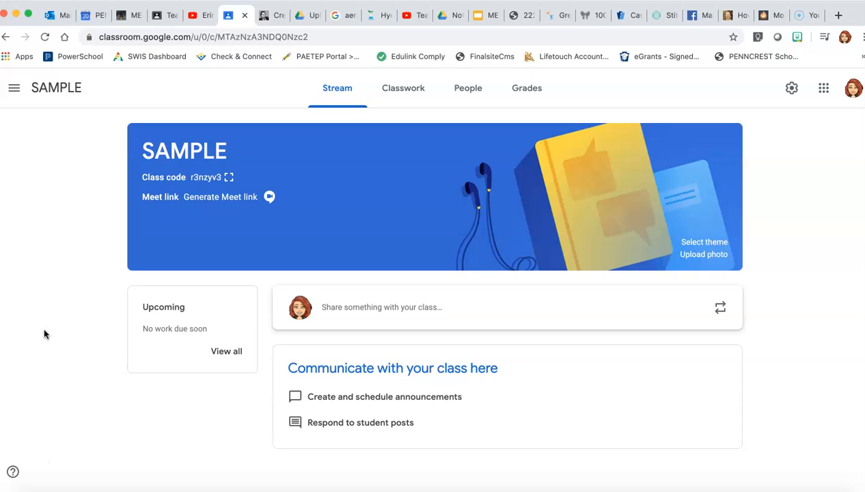
pyautogui.moveTo(446, 210)
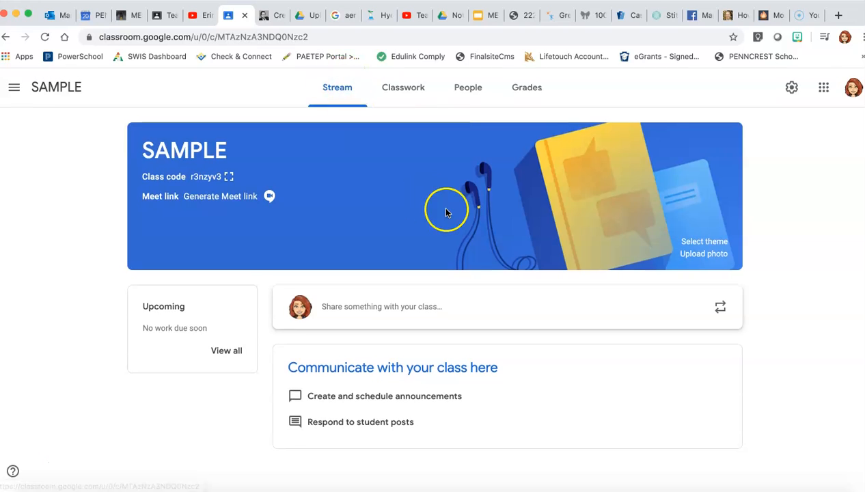
pyautogui.moveTo(480, 316)
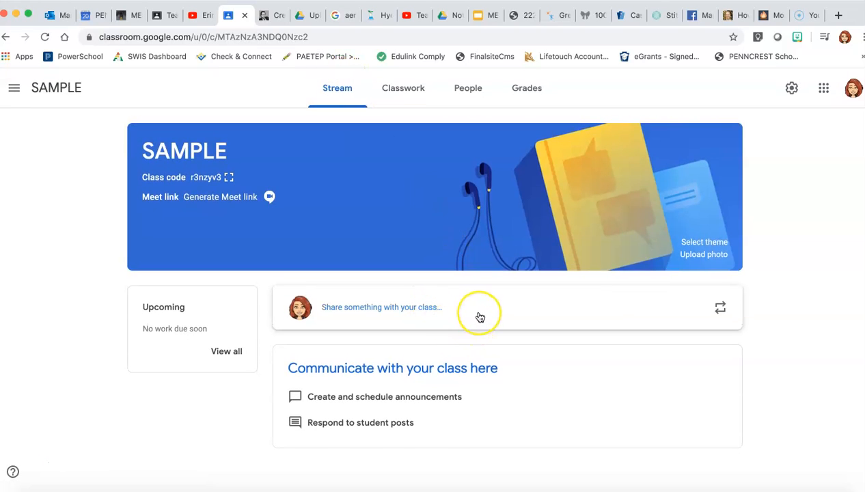
pyautogui.moveTo(567, 375)
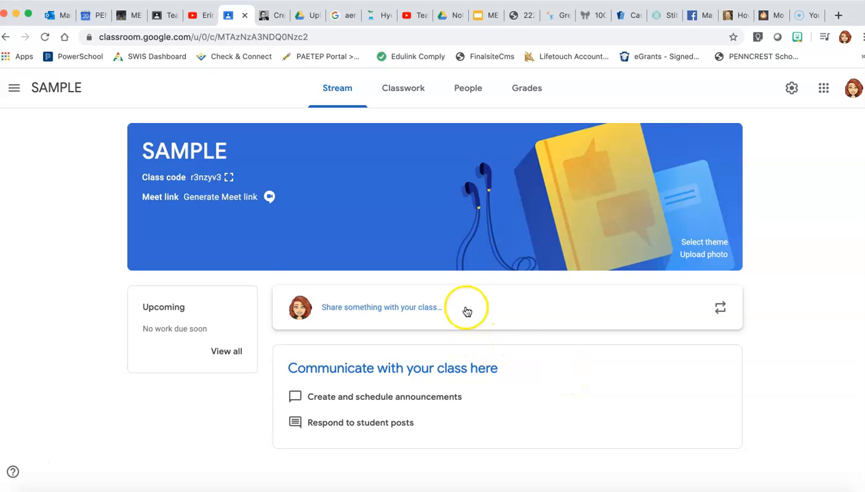
# Write the class announcement 'Today is May 20, 2020!' and show the attachment options.
pyautogui.click(381, 306)
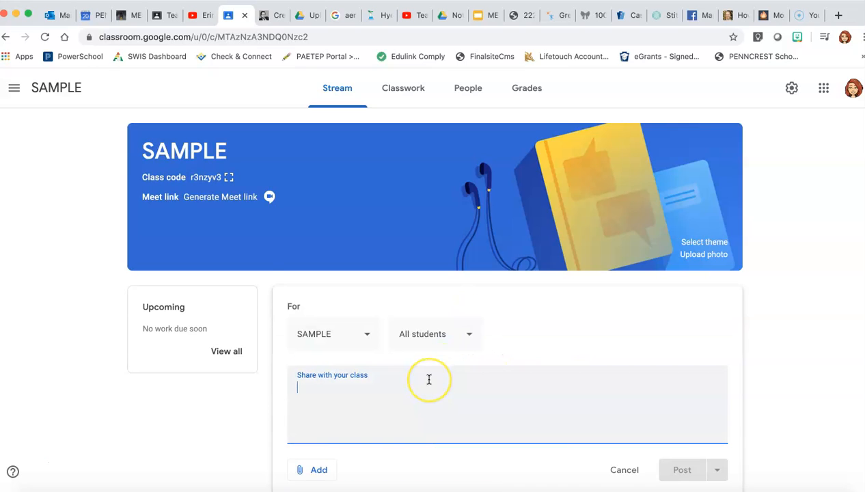
pyautogui.write('Today is')
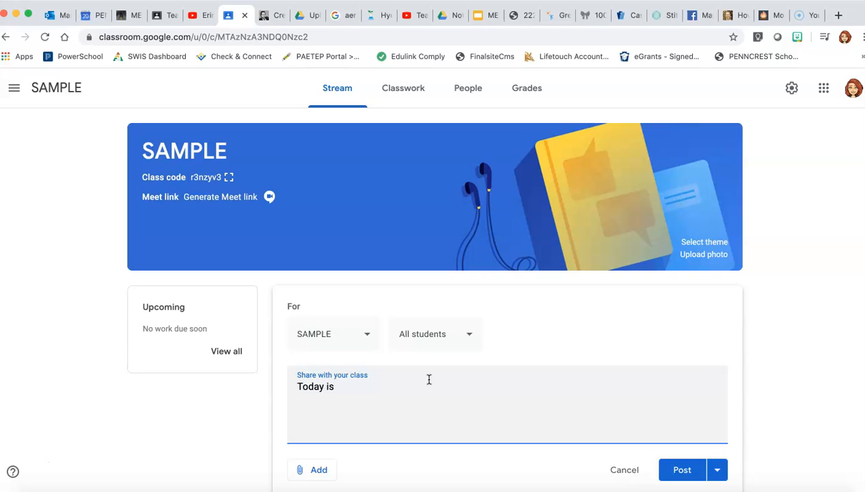
pyautogui.write('May 20,2')
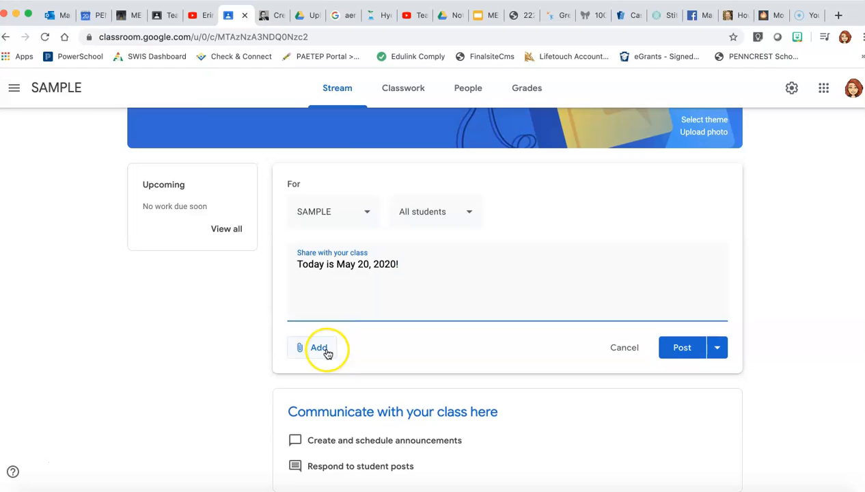
pyautogui.click(318, 347)
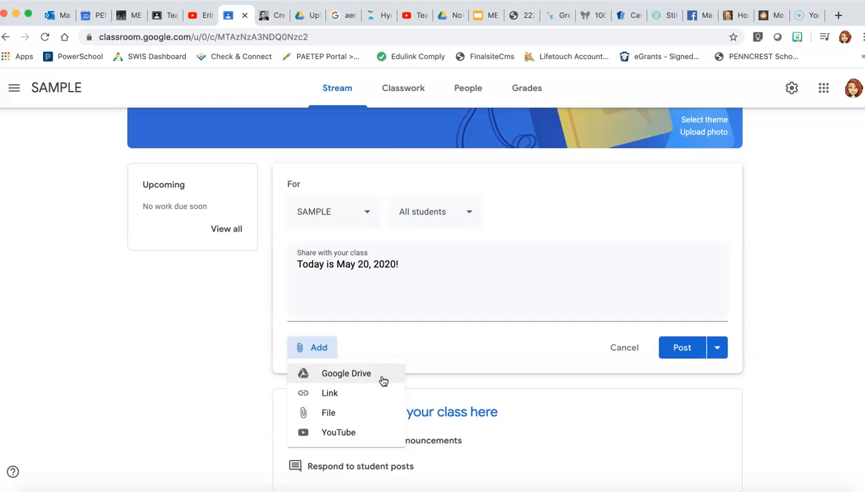
pyautogui.moveTo(360, 394)
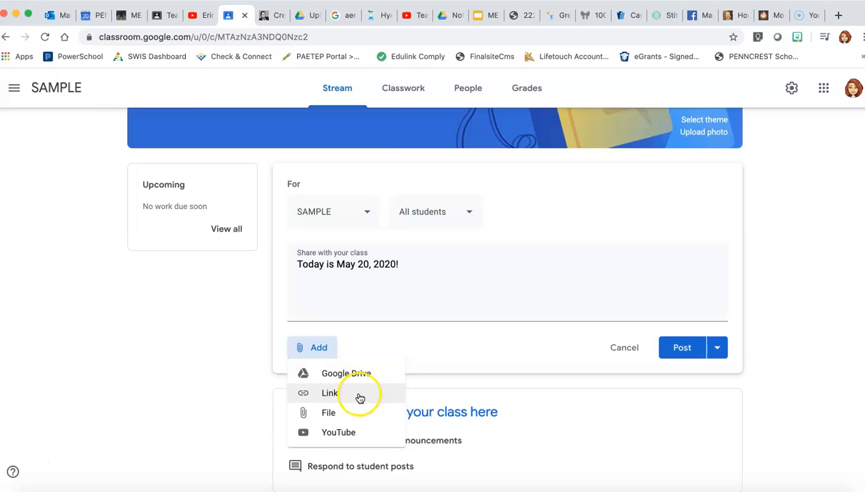
pyautogui.moveTo(346, 415)
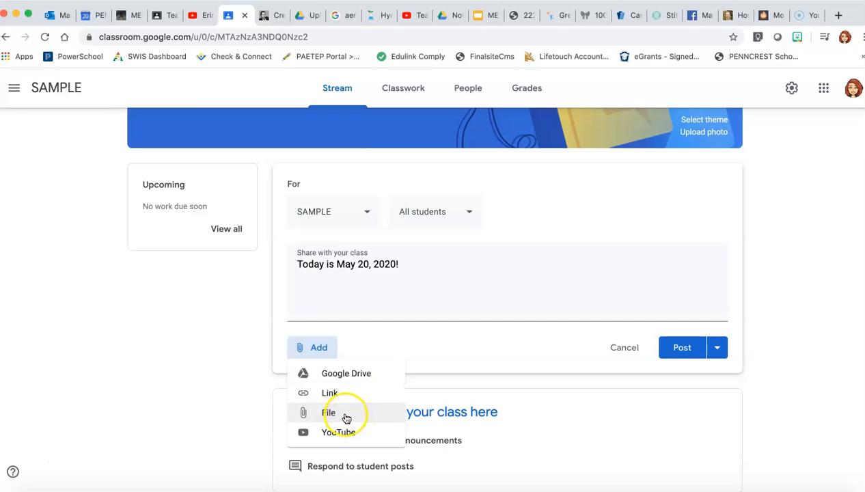
pyautogui.moveTo(355, 438)
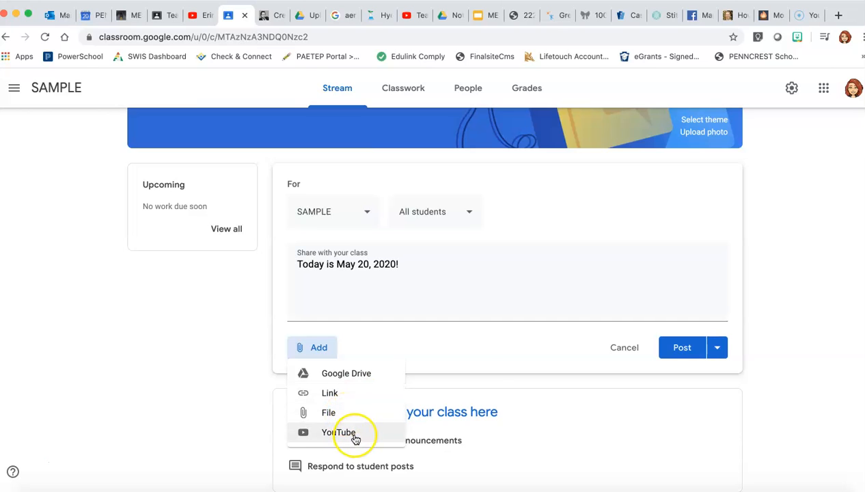
# Search YouTube for 'kid president' and attach 'What Happened to Kid President?' to the announcement.
pyautogui.click(338, 431)
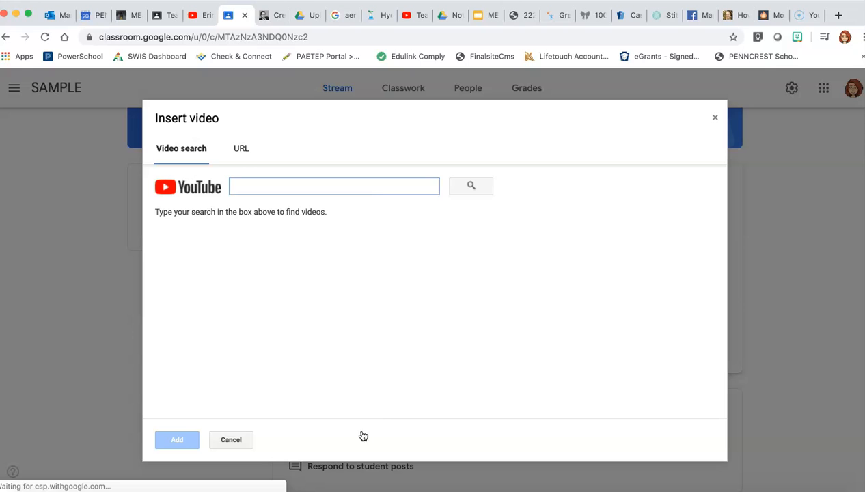
pyautogui.click(240, 148)
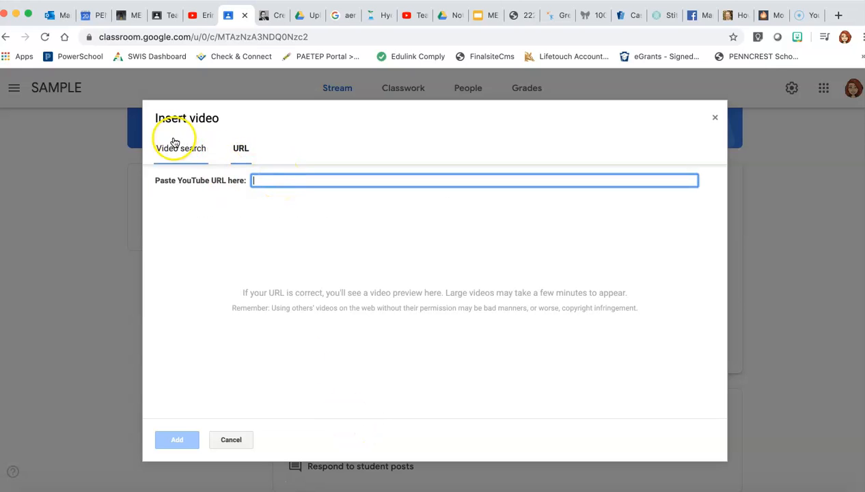
pyautogui.click(181, 148)
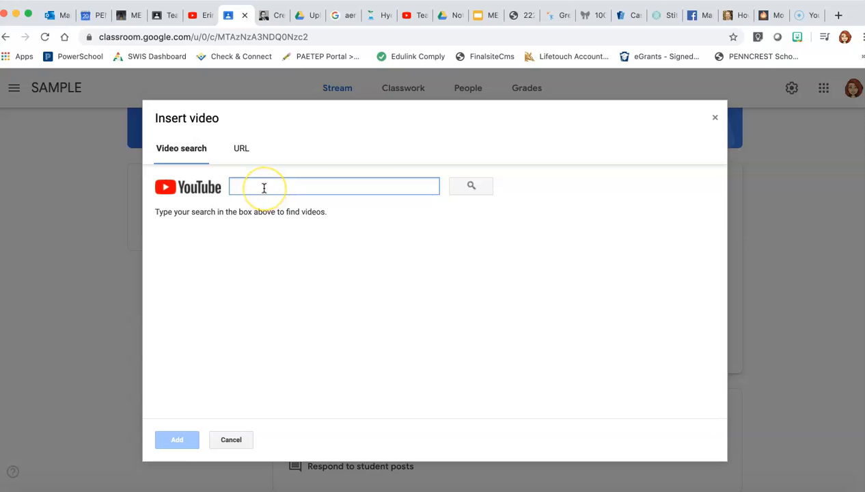
pyautogui.write('kid pre')
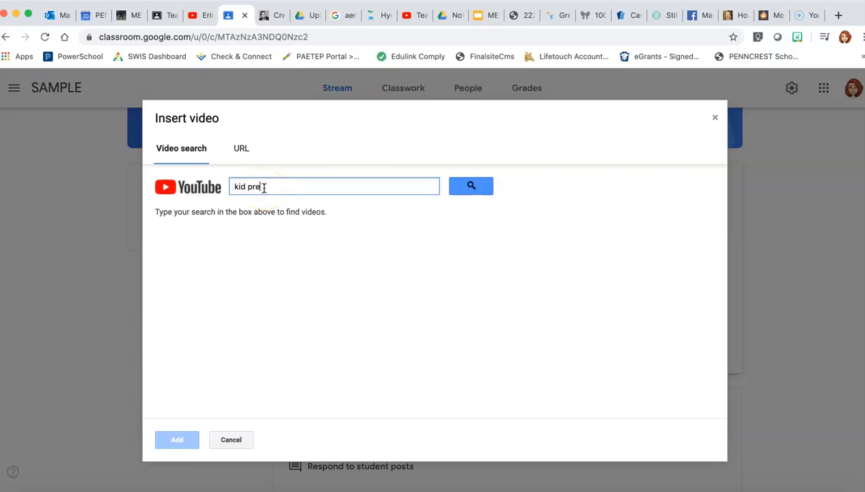
pyautogui.click(471, 186)
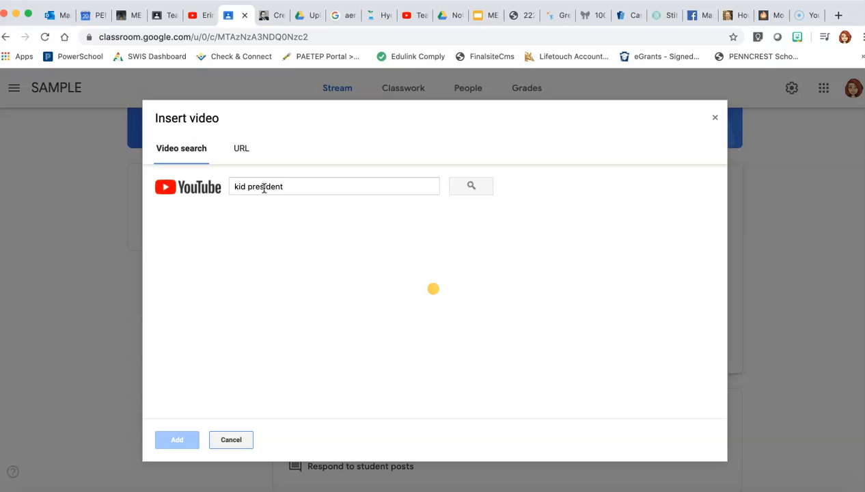
pyautogui.click(471, 186)
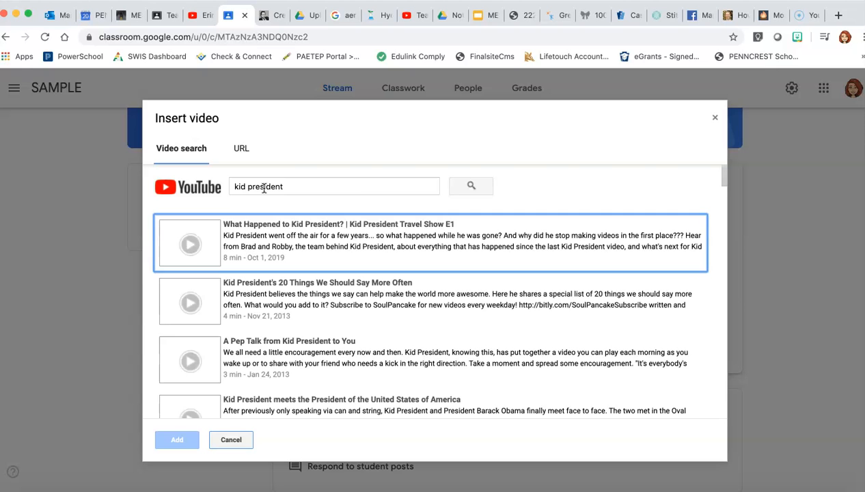
pyautogui.click(177, 439)
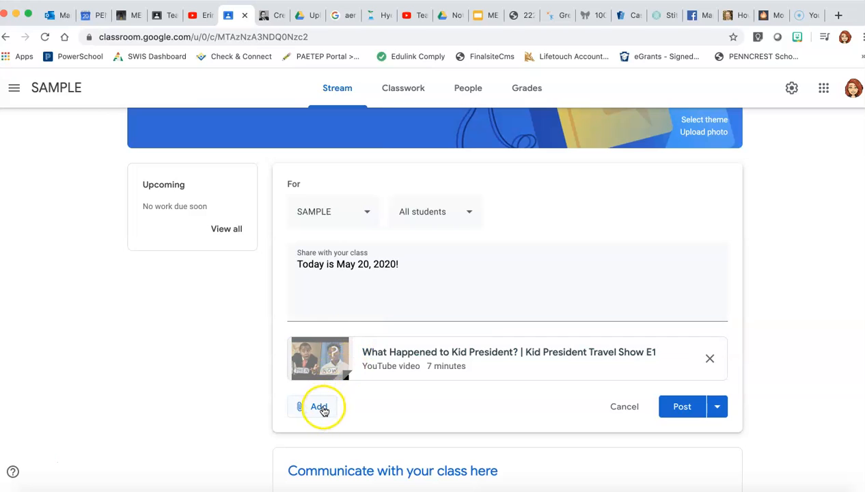
# Attach the copied georgecouros.ca/blog/archives/11721 blog URL as a link.
pyautogui.click(318, 406)
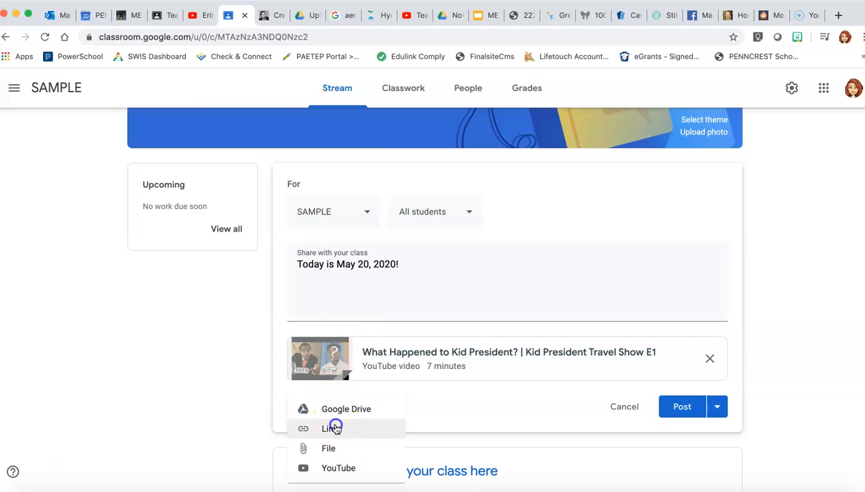
pyautogui.click(271, 16)
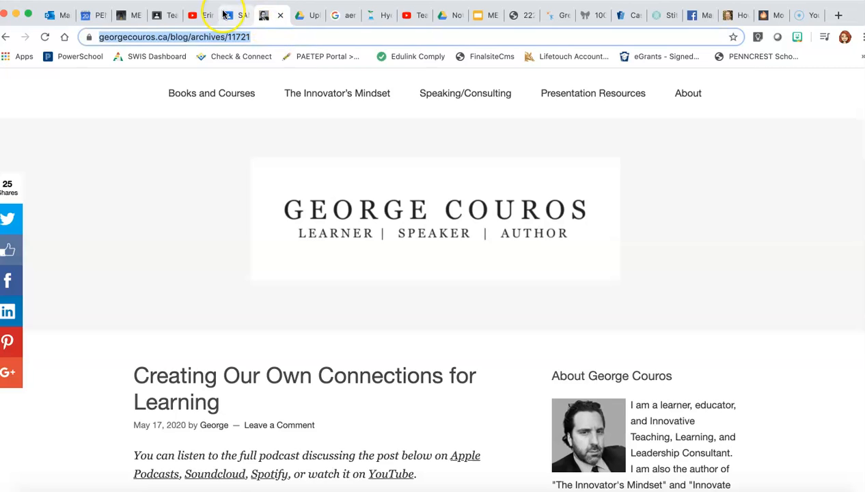
pyautogui.click(228, 15)
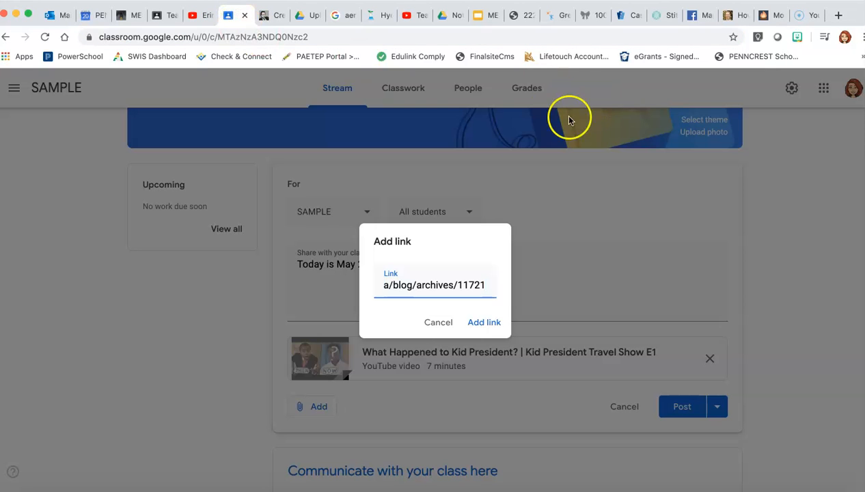
pyautogui.click(483, 322)
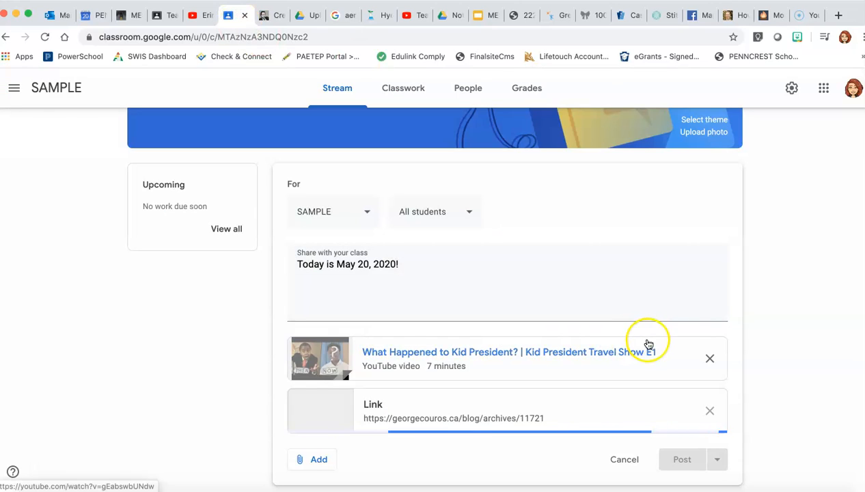
pyautogui.moveTo(751, 348)
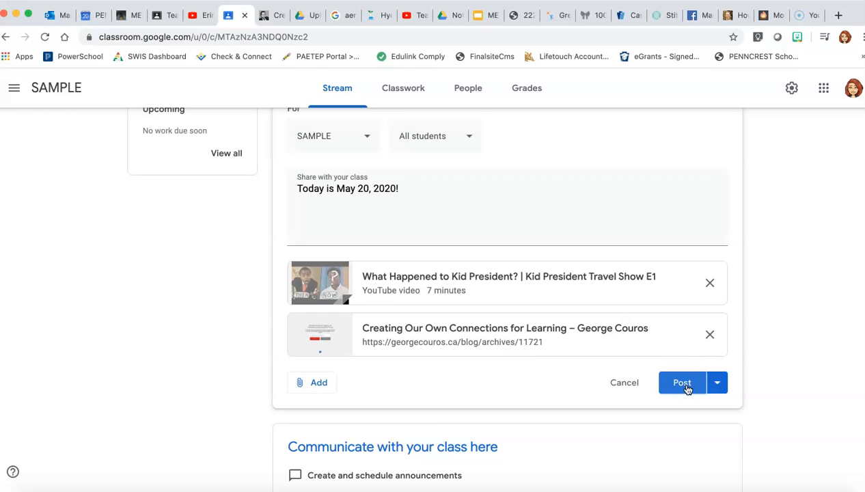
# Schedule the announcement to post on May 21, 2020 at 8:00 AM.
pyautogui.click(717, 381)
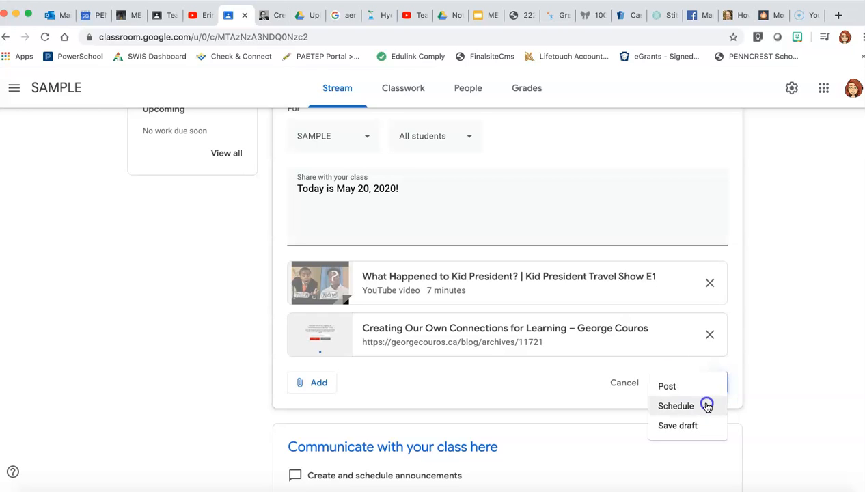
pyautogui.click(674, 405)
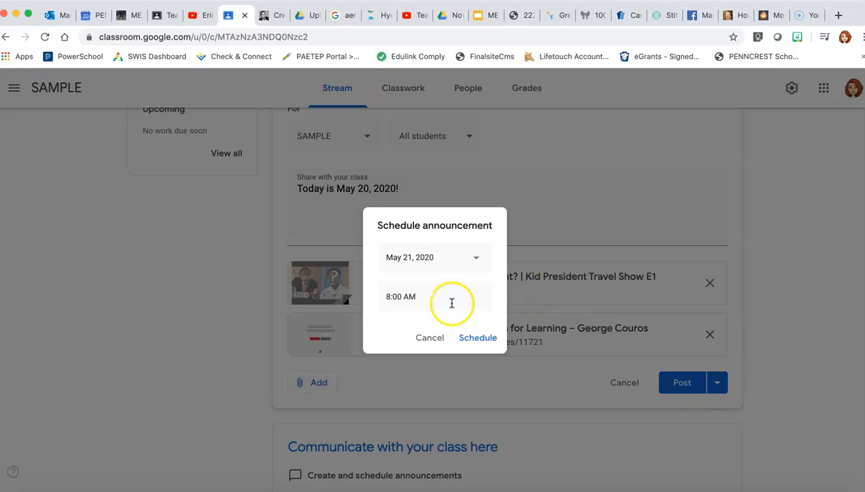
pyautogui.click(475, 257)
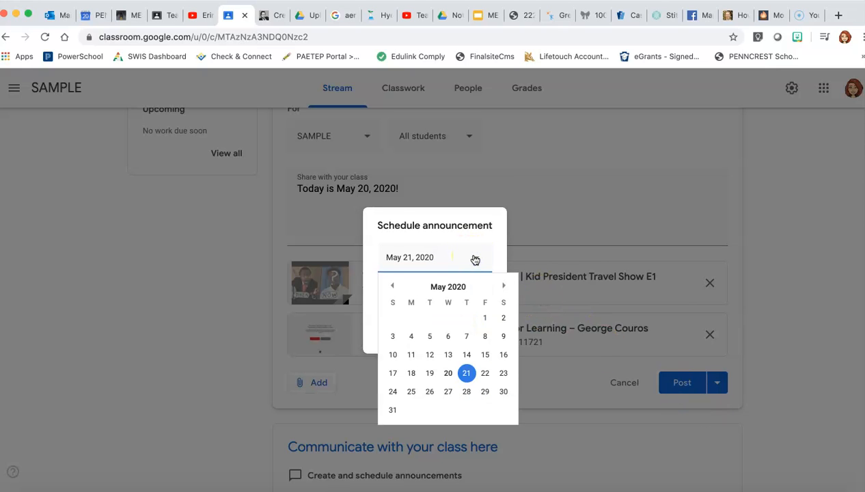
pyautogui.click(467, 372)
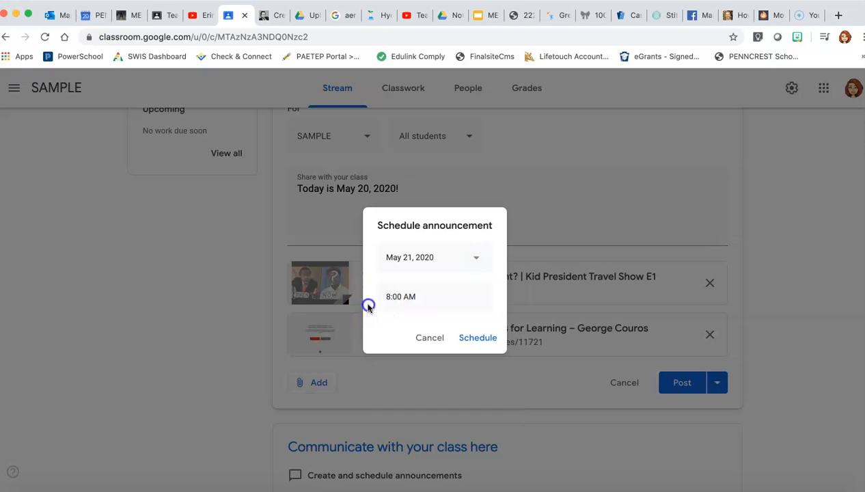
pyautogui.click(477, 337)
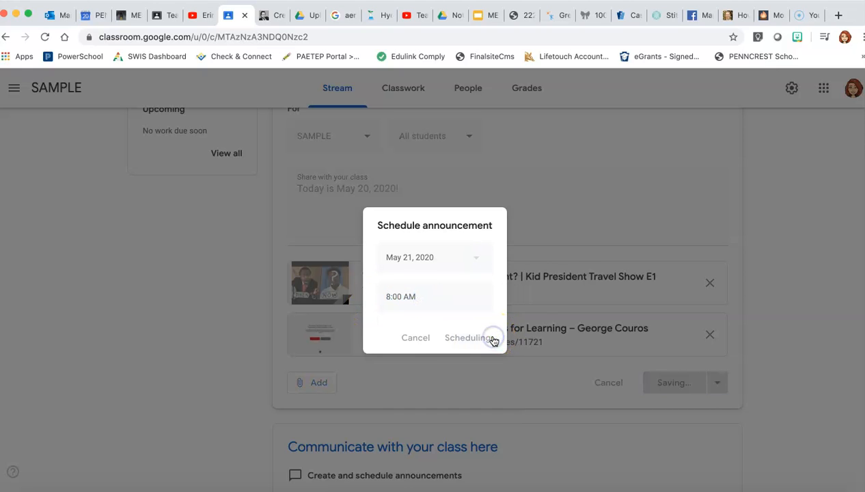
pyautogui.click(467, 338)
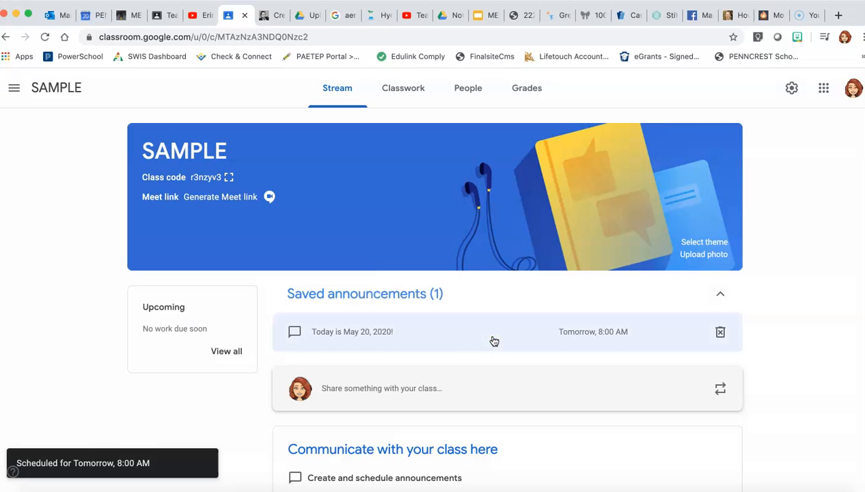
pyautogui.click(352, 331)
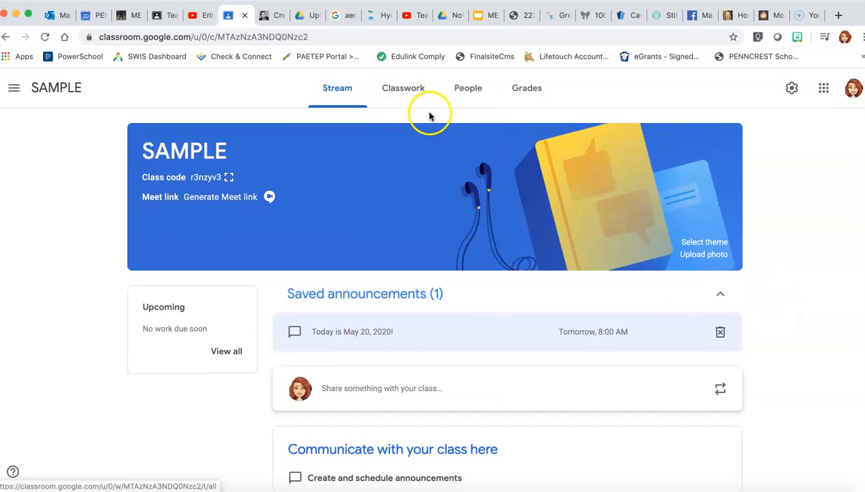
# From the SAMPLE class Classwork page, create a new Question post.
pyautogui.click(403, 87)
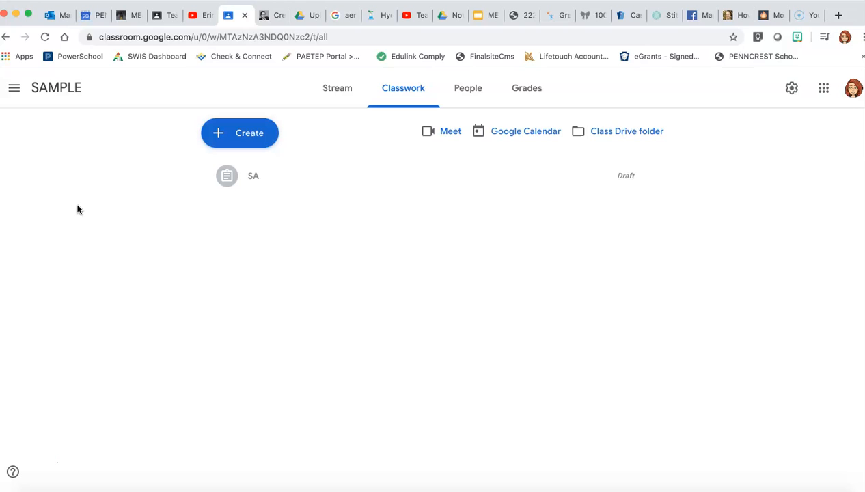
pyautogui.moveTo(374, 217)
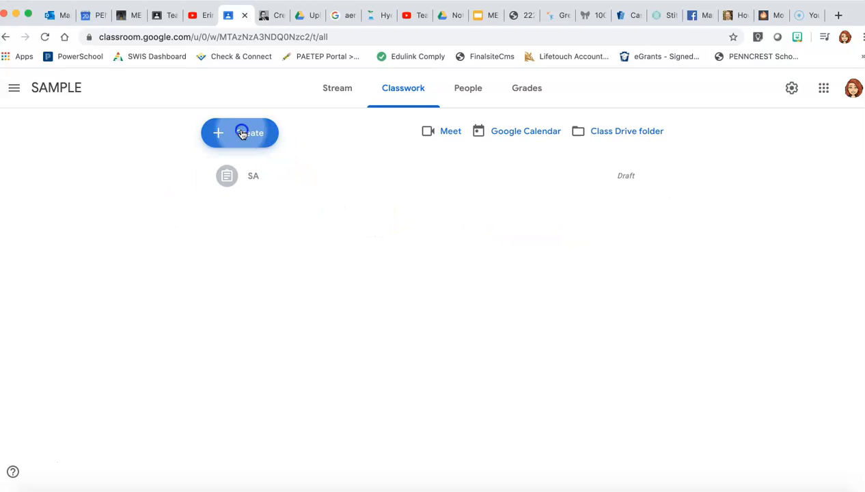
pyautogui.click(239, 133)
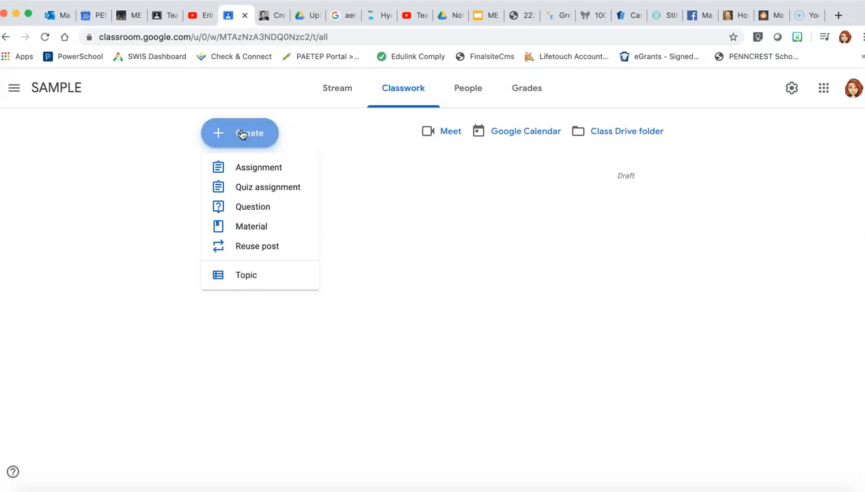
pyautogui.moveTo(256, 149)
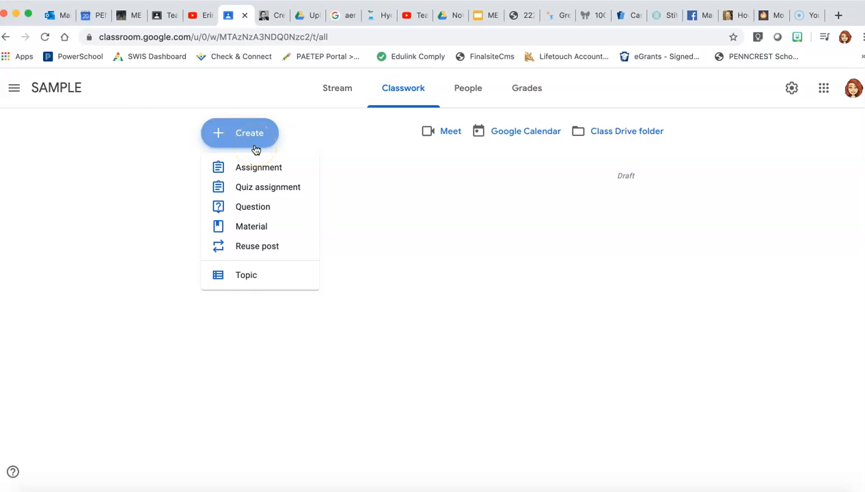
pyautogui.moveTo(252, 207)
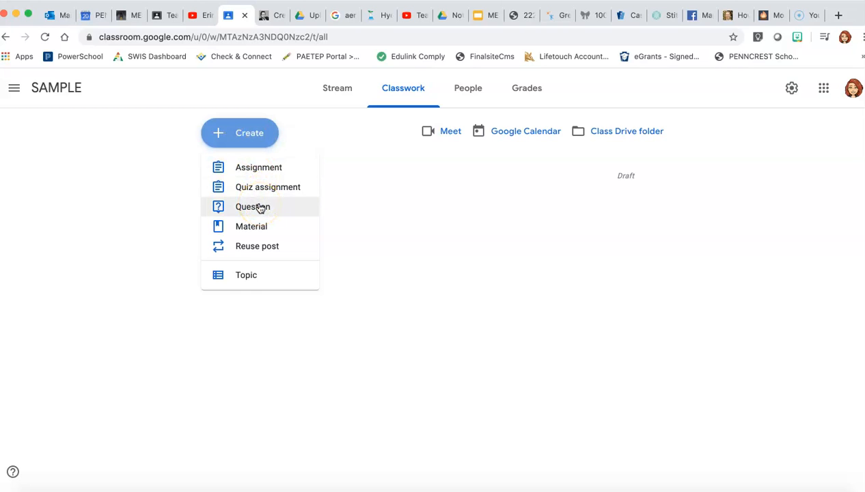
pyautogui.click(253, 206)
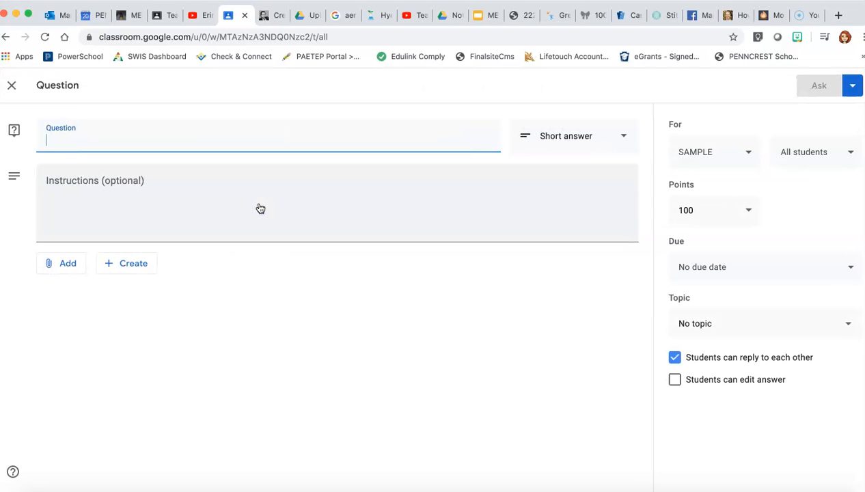
# Enter the question 'Do you like chocolate or white milk?' with instructions 'Pick one!'.
pyautogui.write('Do you like')
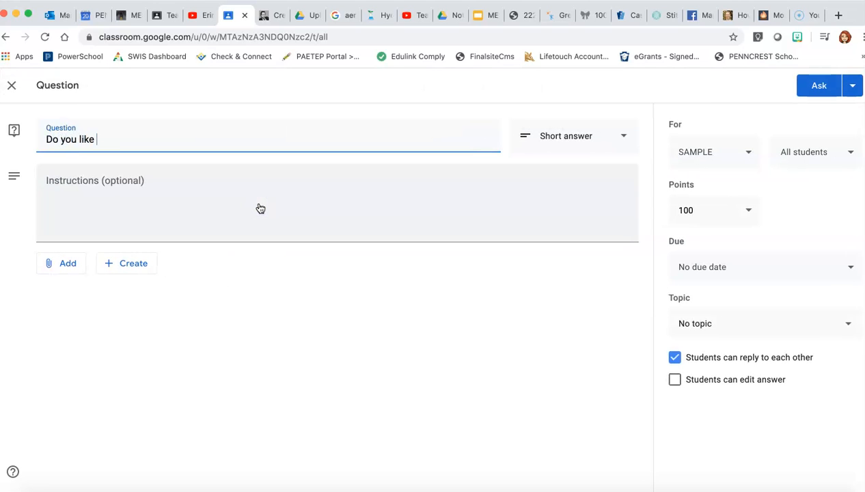
pyautogui.write('chocolate o')
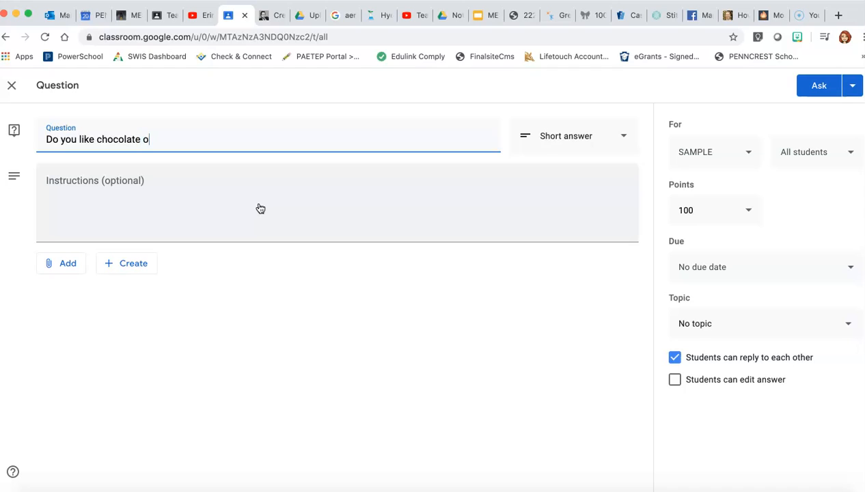
pyautogui.write('r white mil')
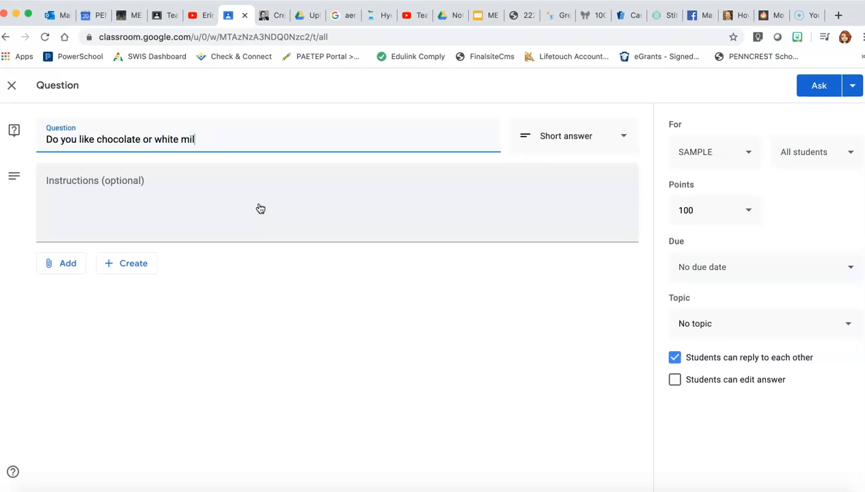
pyautogui.write('k?')
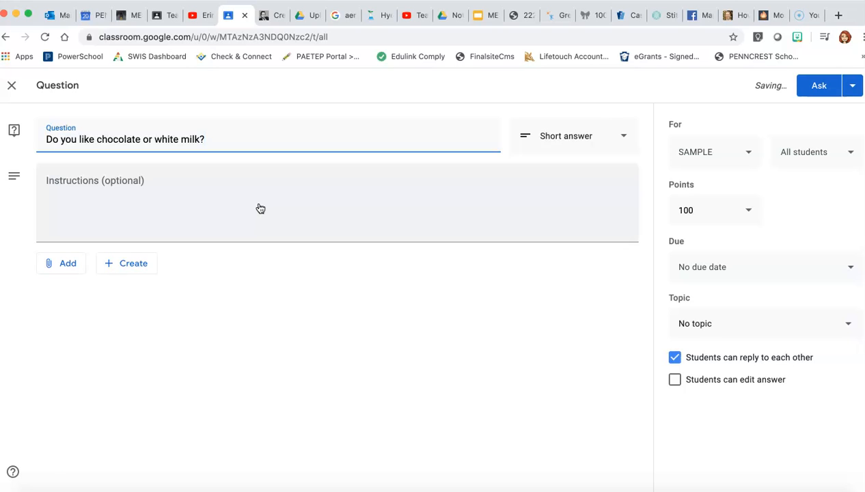
pyautogui.write('Pi')
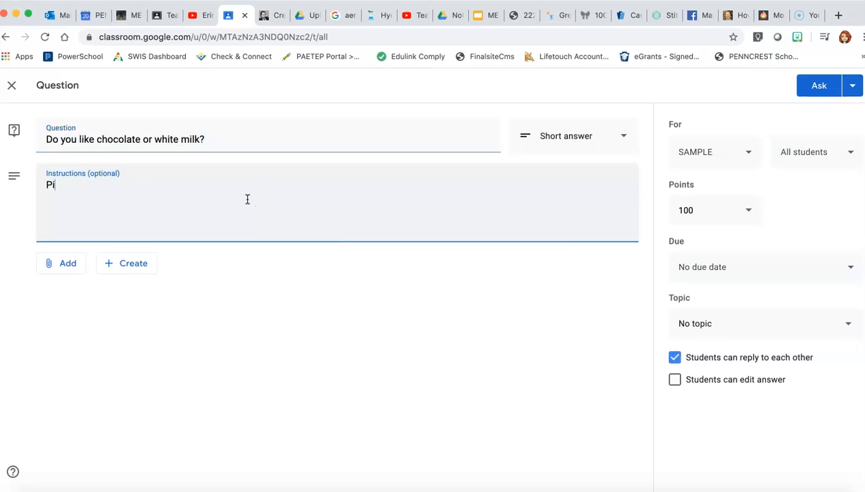
pyautogui.write('ck one')
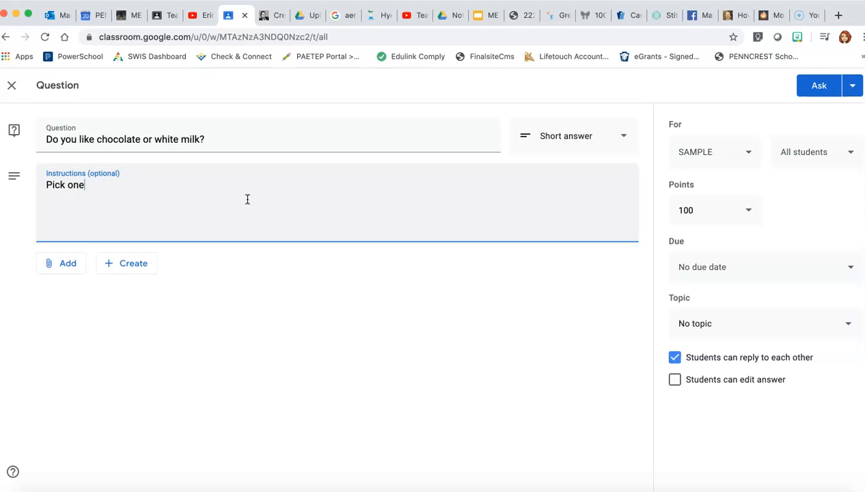
pyautogui.write('!')
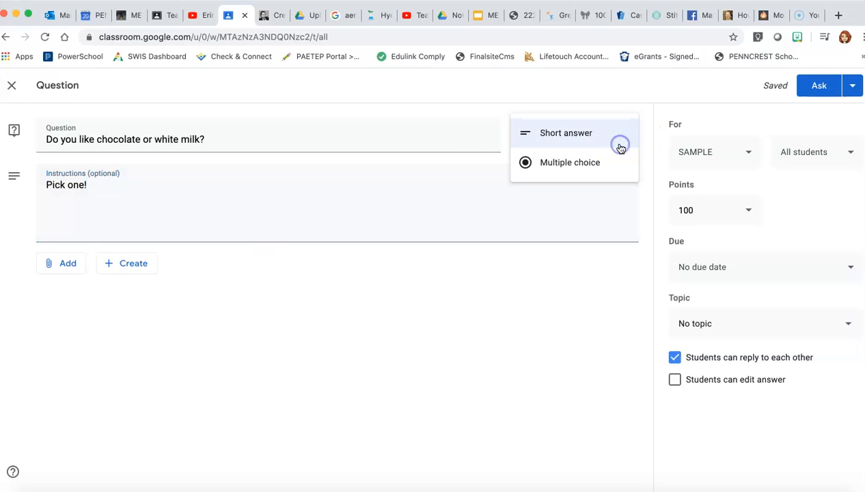
# Make it multiple choice with options Chocolate, White, and I don't like either!
pyautogui.click(569, 162)
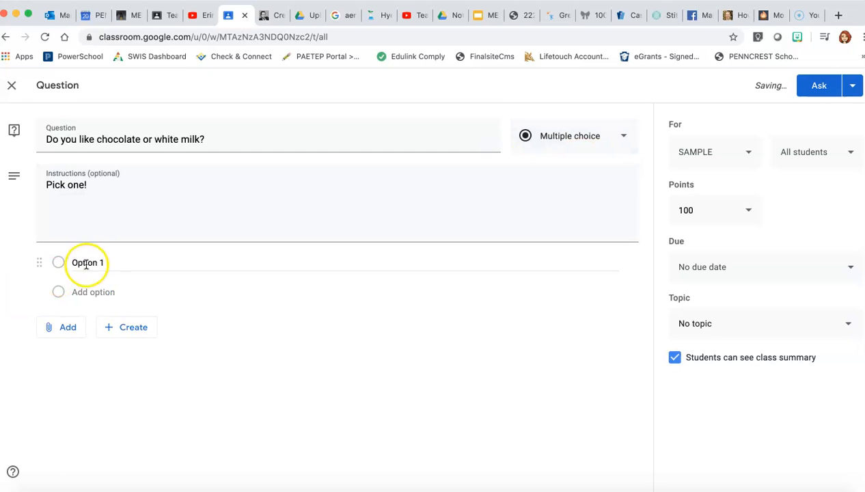
pyautogui.write('Chocolate')
pyautogui.click(335, 292)
pyautogui.write('W')
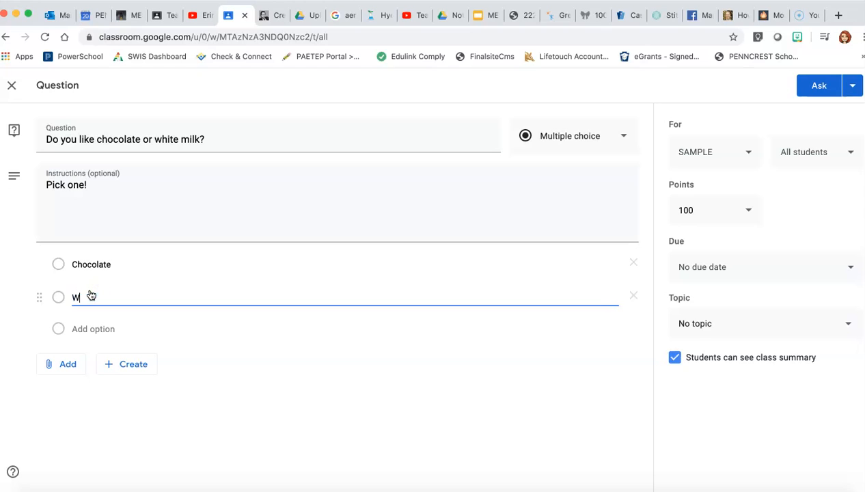
pyautogui.write('hite')
pyautogui.click(345, 329)
pyautogui.write("I don't lik")
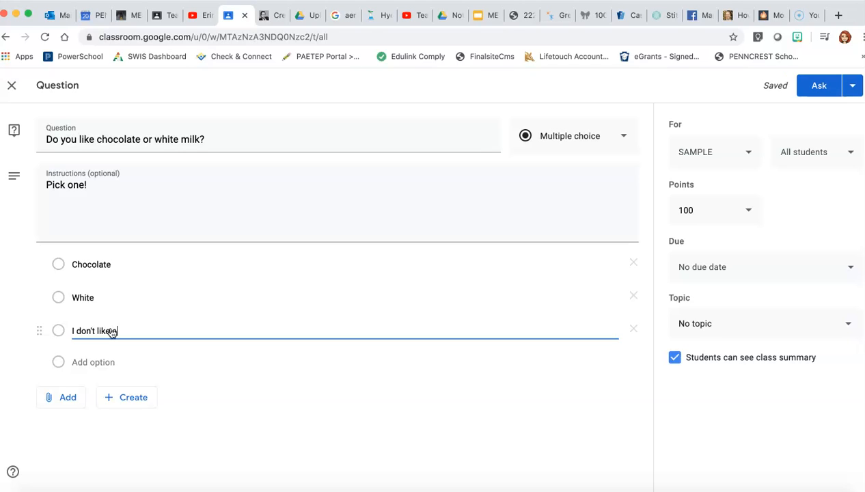
pyautogui.write('either!')
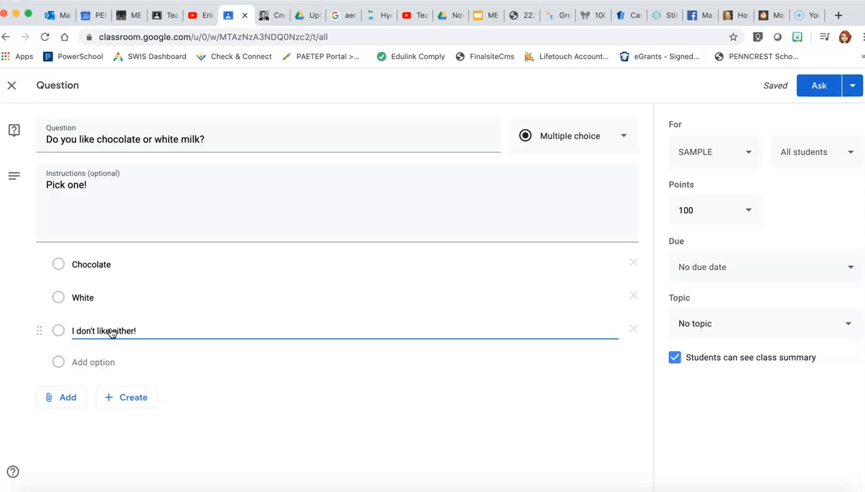
pyautogui.moveTo(603, 113)
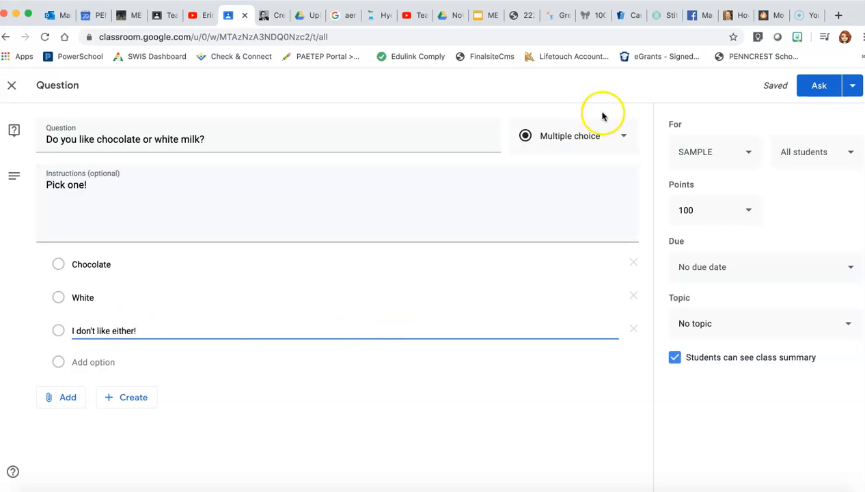
pyautogui.moveTo(66, 265)
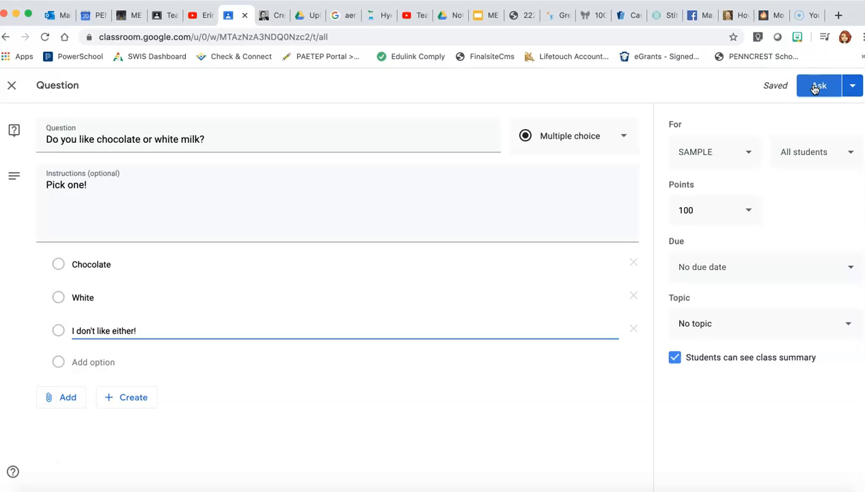
pyautogui.moveTo(818, 85)
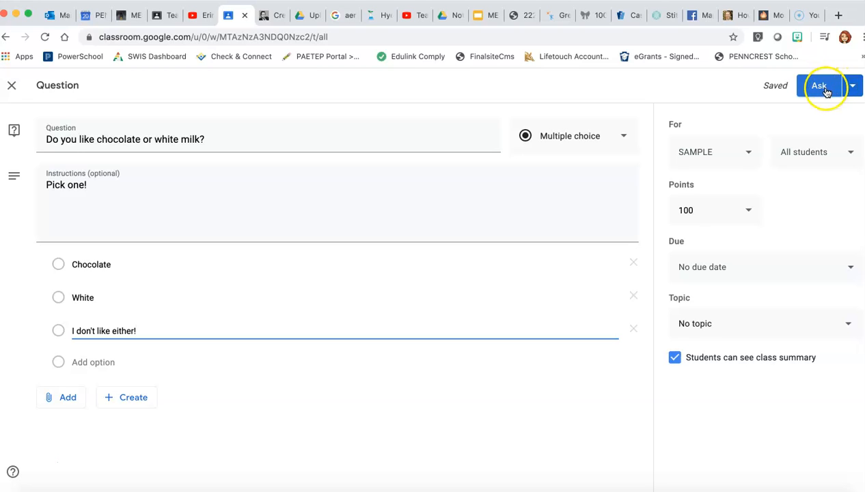
# Check the attachment menu and due date settings unchanged, then close the milk question unposted.
pyautogui.click(851, 86)
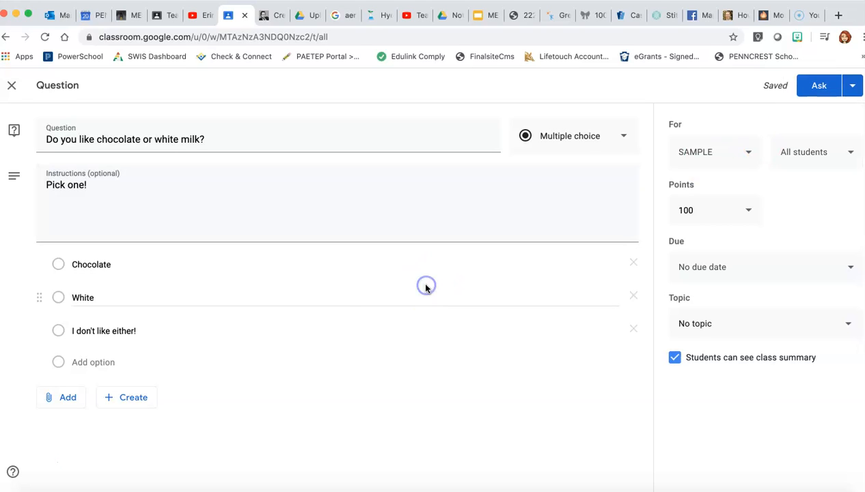
pyautogui.click(61, 397)
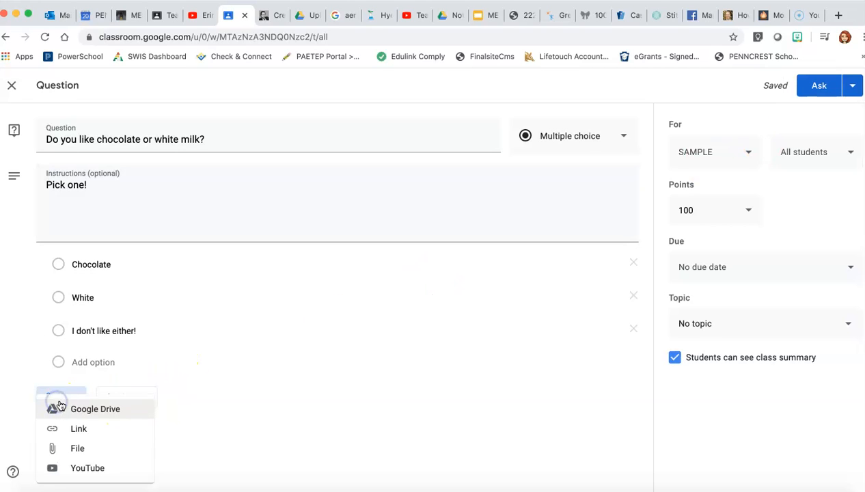
pyautogui.moveTo(127, 470)
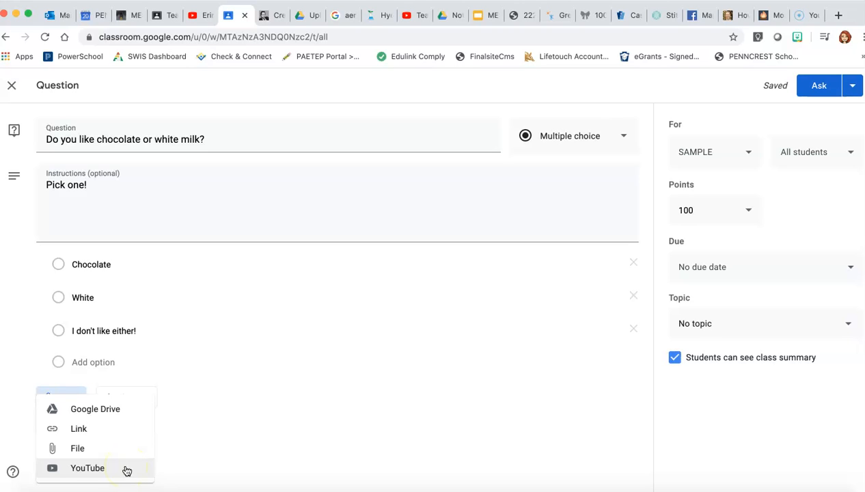
pyautogui.moveTo(125, 448)
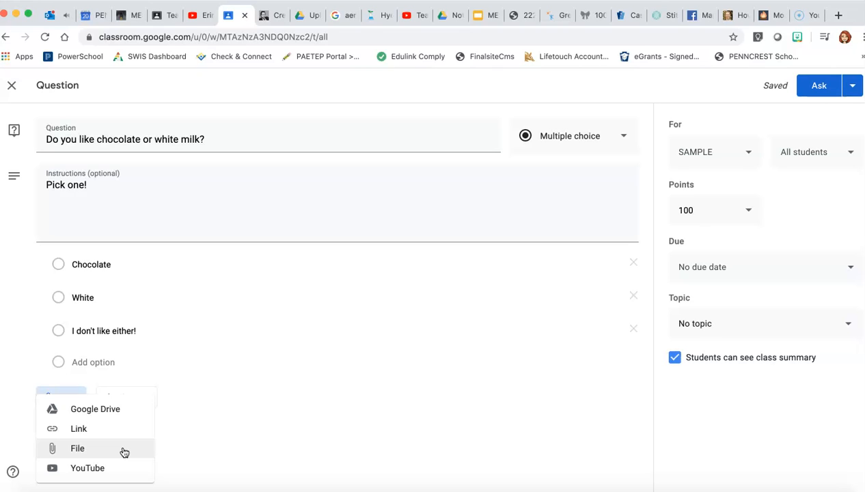
pyautogui.moveTo(95, 408)
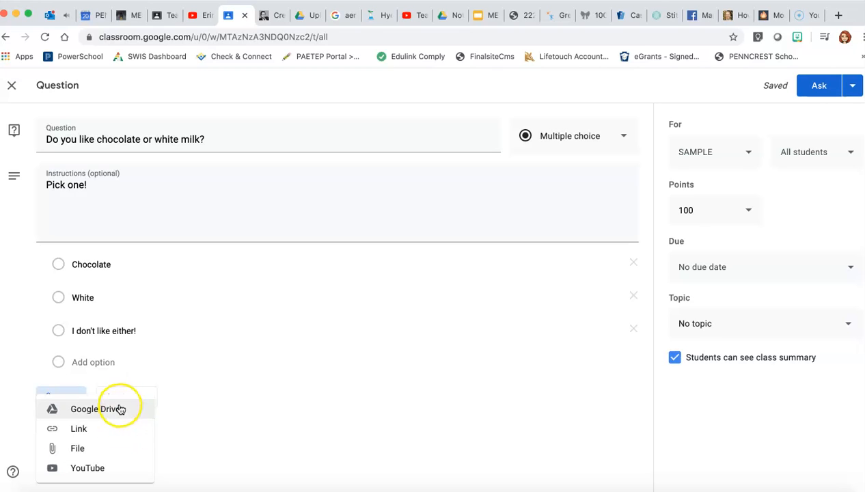
pyautogui.moveTo(640, 266)
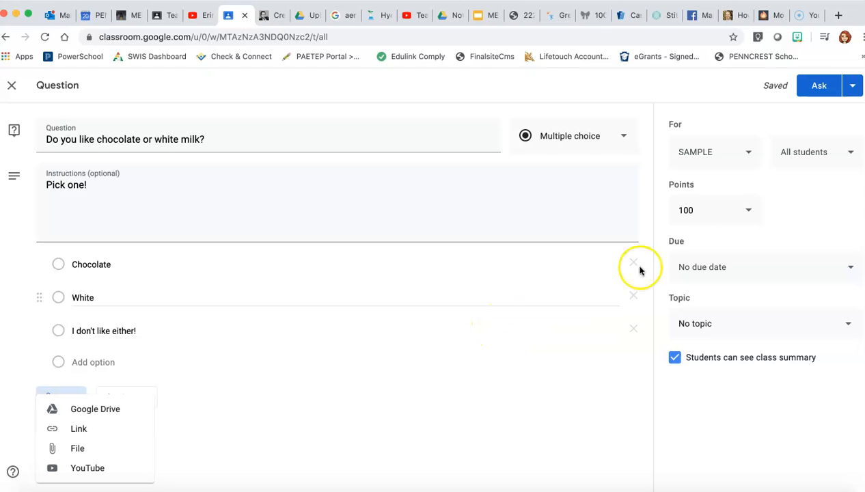
pyautogui.moveTo(789, 196)
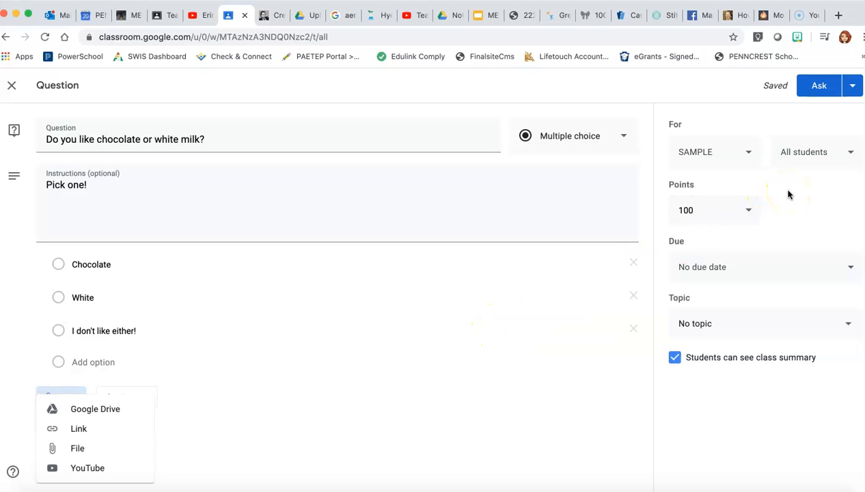
pyautogui.moveTo(790, 217)
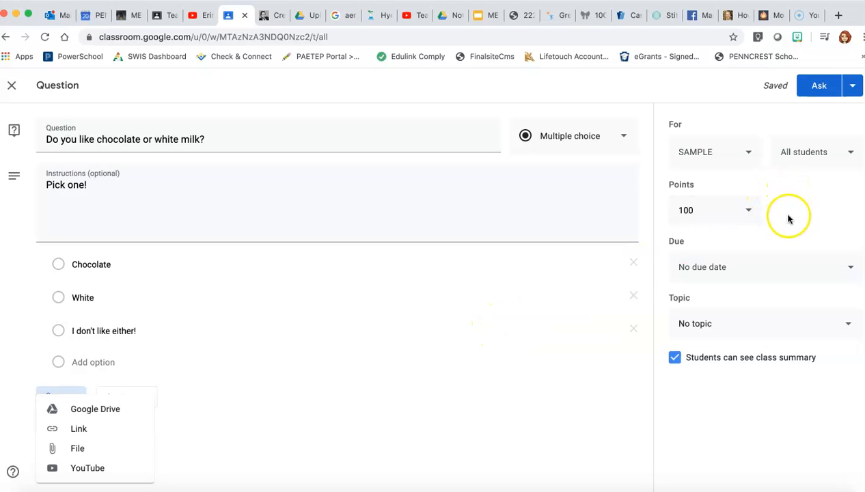
pyautogui.click(747, 210)
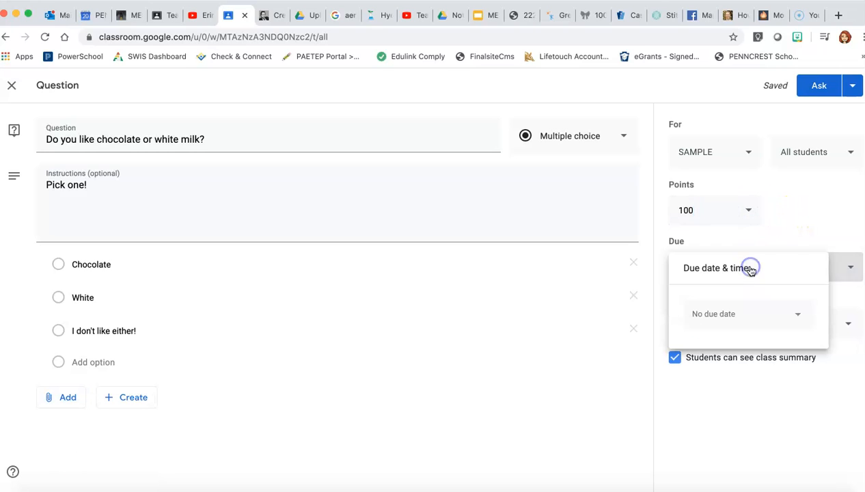
pyautogui.click(748, 267)
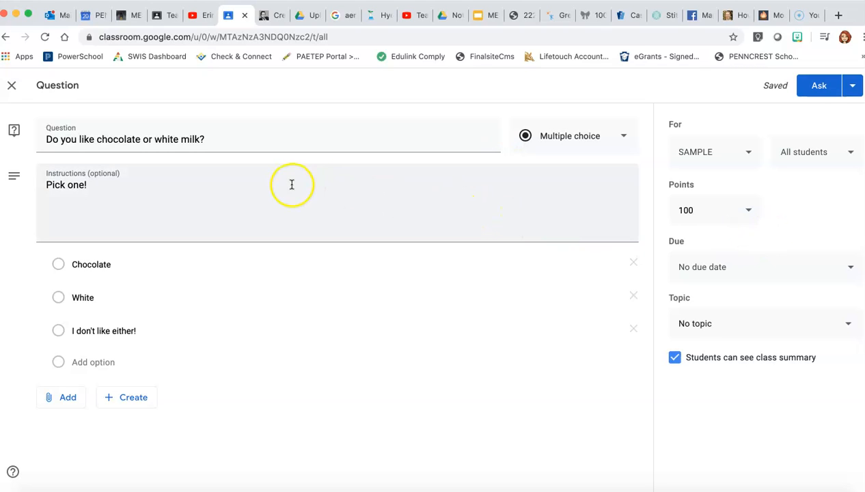
pyautogui.moveTo(171, 193)
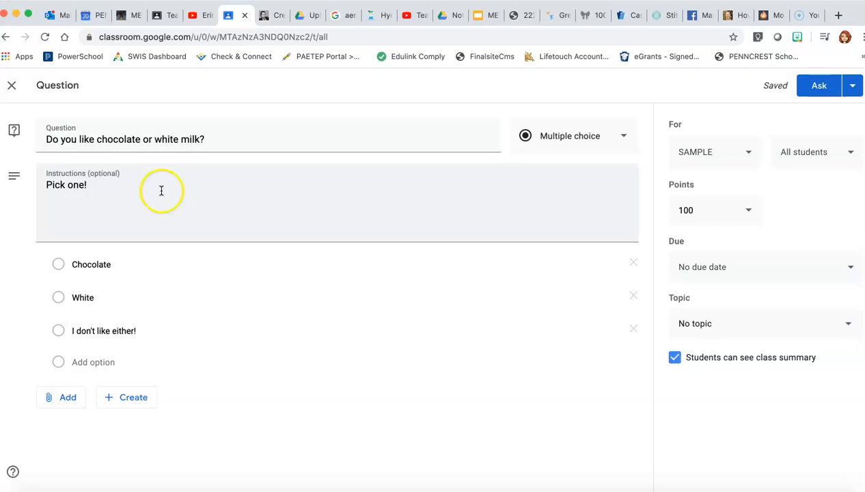
pyautogui.click(11, 84)
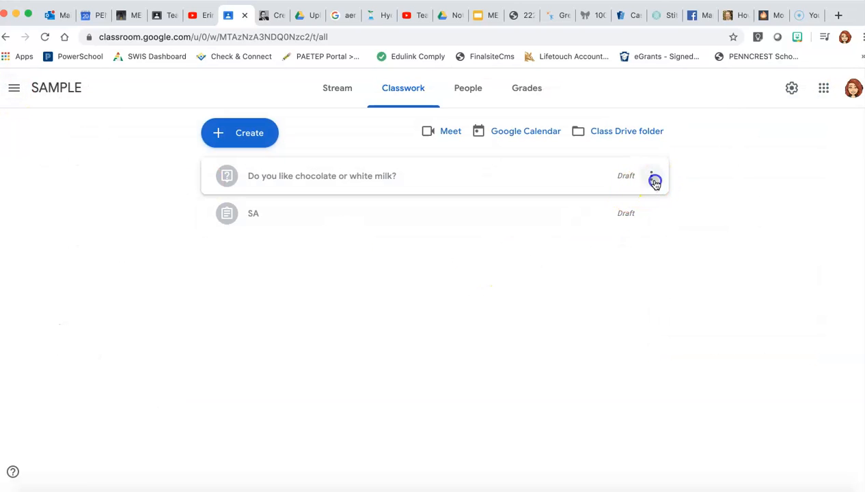
# Delete the milk question draft and the SA assignment draft, confirming each deletion.
pyautogui.click(651, 175)
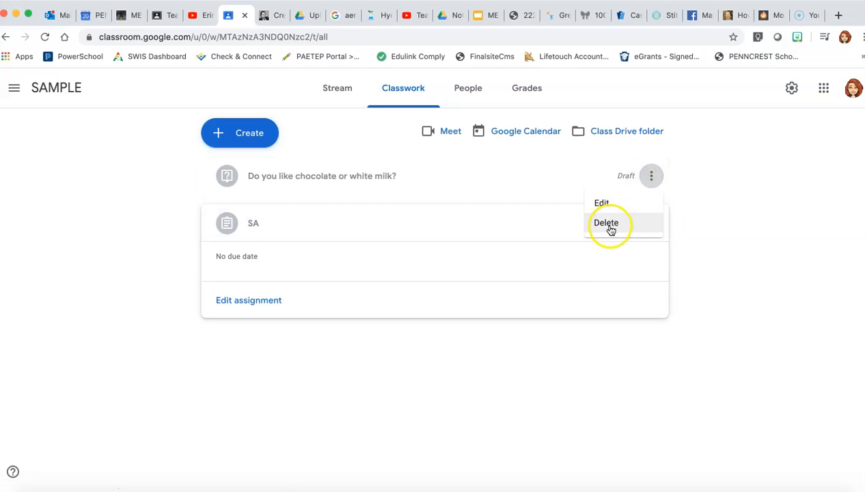
pyautogui.click(605, 223)
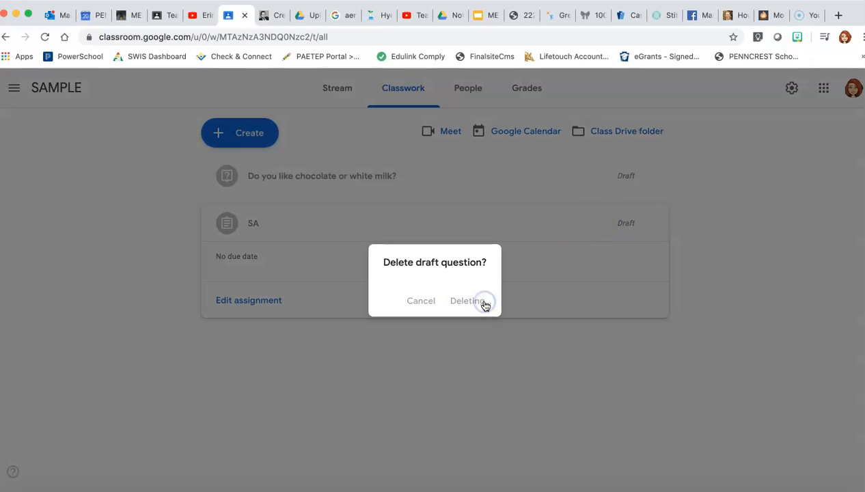
pyautogui.click(468, 301)
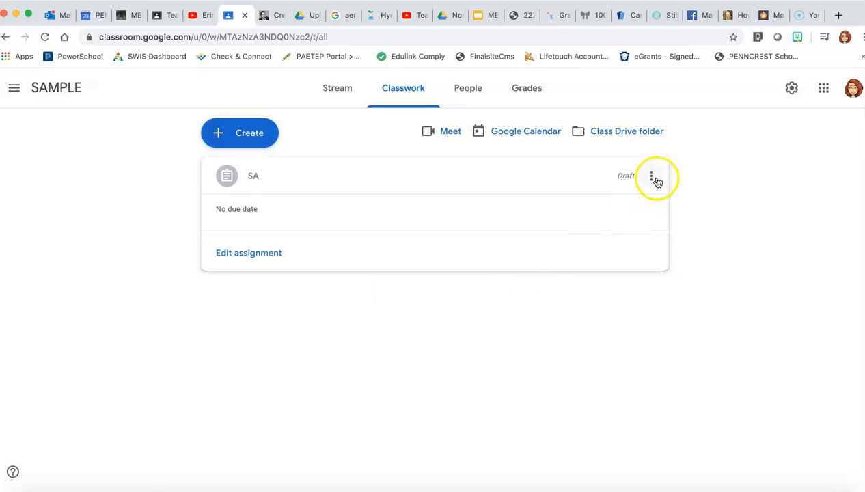
pyautogui.click(651, 176)
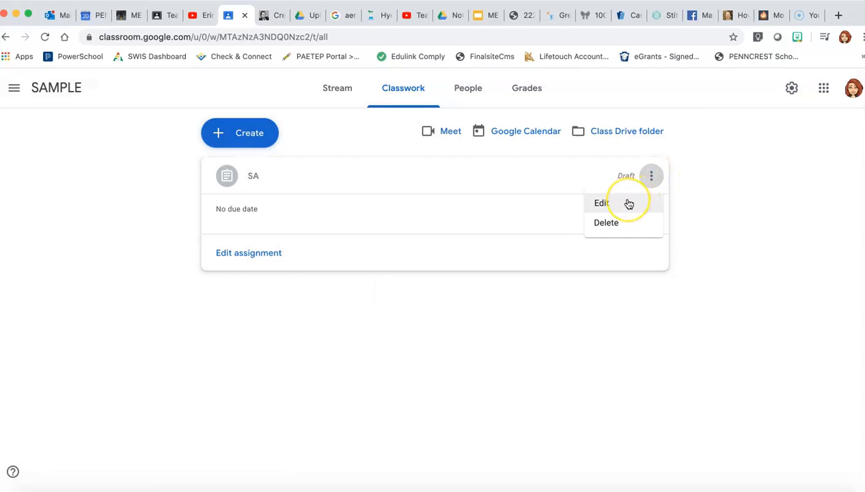
pyautogui.moveTo(651, 176)
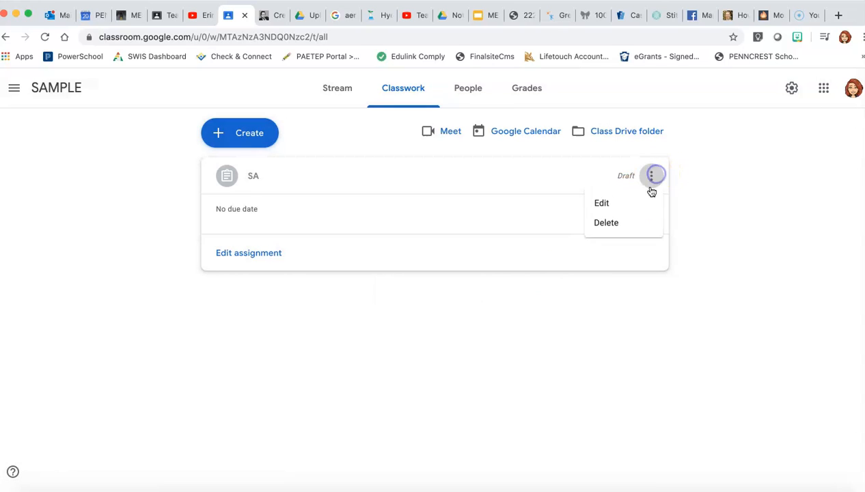
pyautogui.moveTo(606, 222)
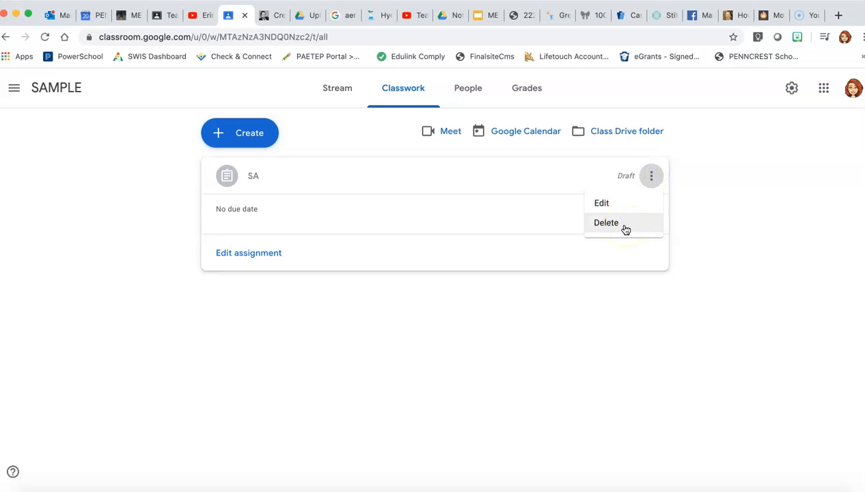
pyautogui.click(605, 222)
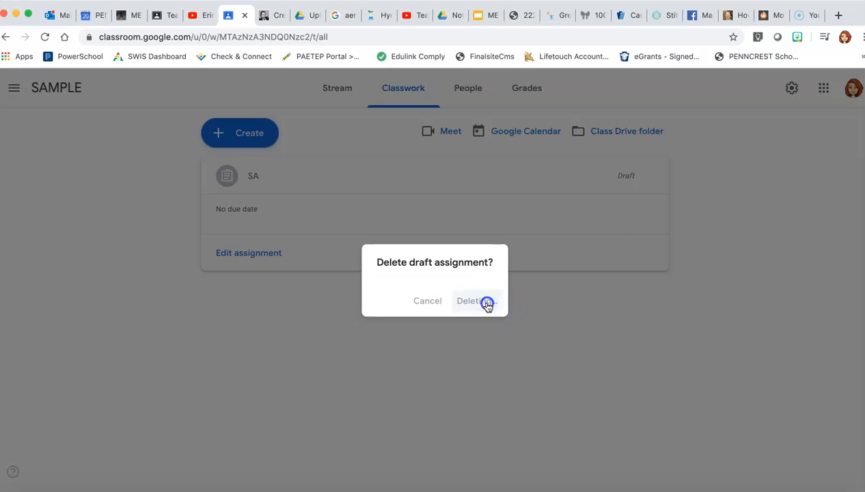
pyautogui.click(473, 301)
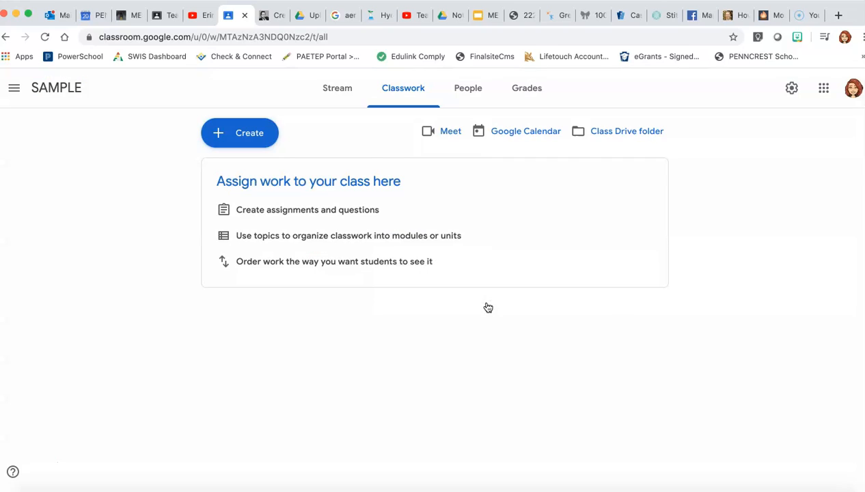
pyautogui.click(239, 133)
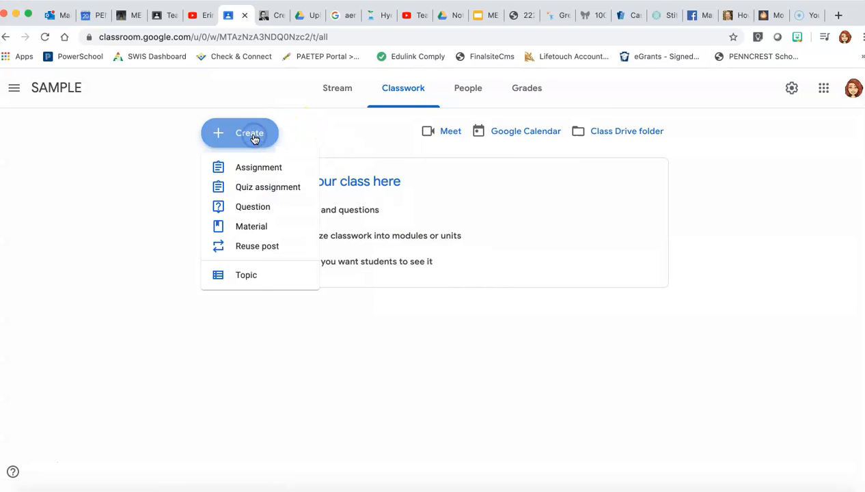
pyautogui.moveTo(258, 167)
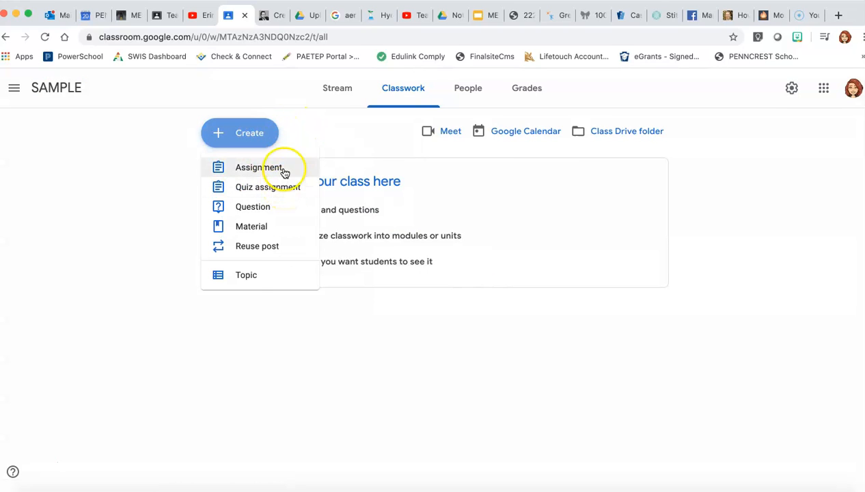
pyautogui.moveTo(252, 226)
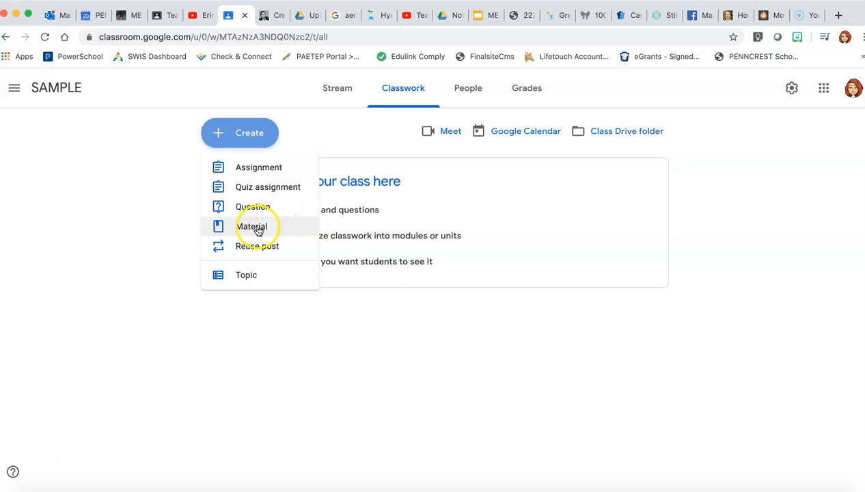
# Create a new Material post titled 'MES HUB'.
pyautogui.click(252, 226)
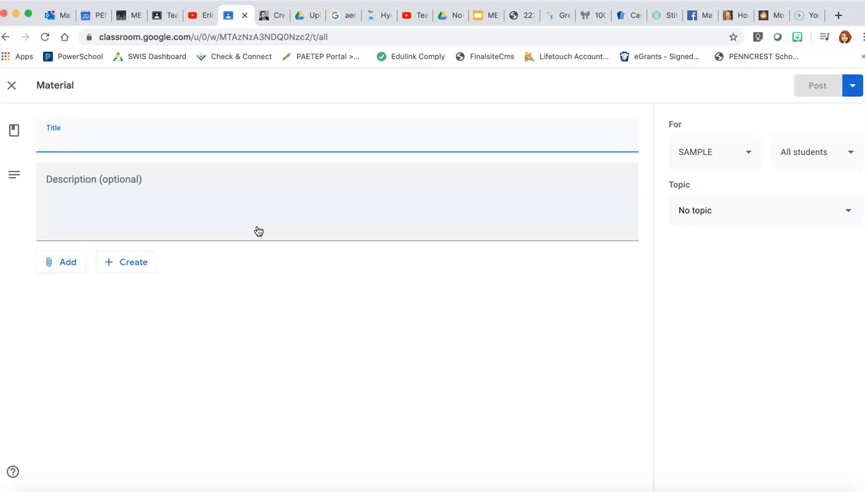
pyautogui.write('M')
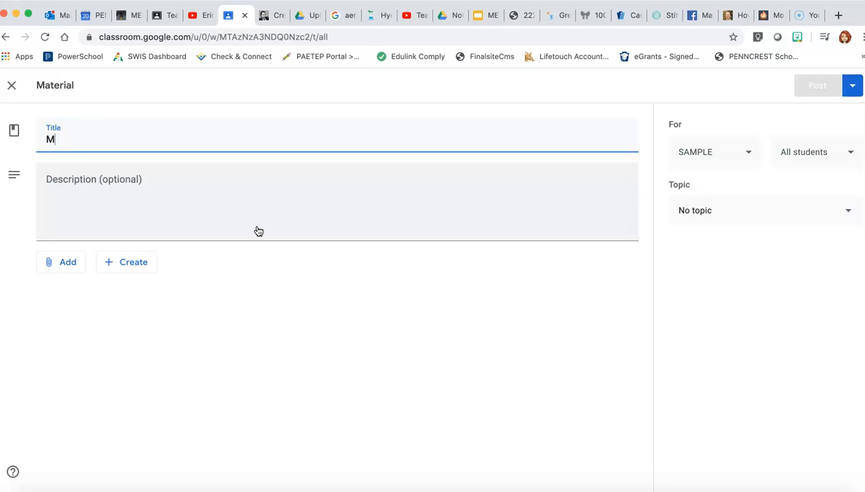
pyautogui.write('ES HUB')
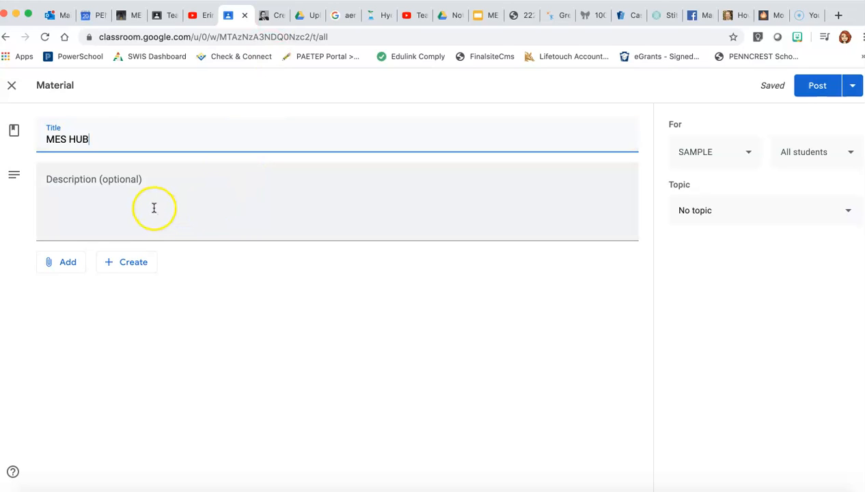
pyautogui.moveTo(127, 262)
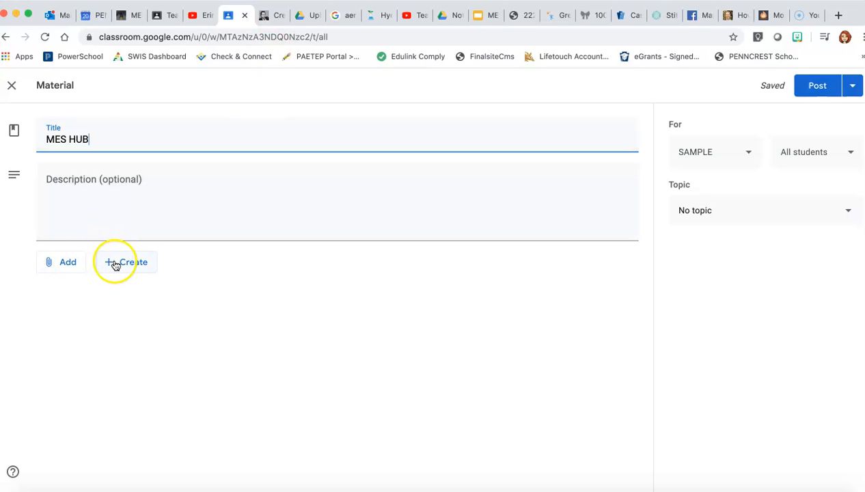
pyautogui.click(127, 262)
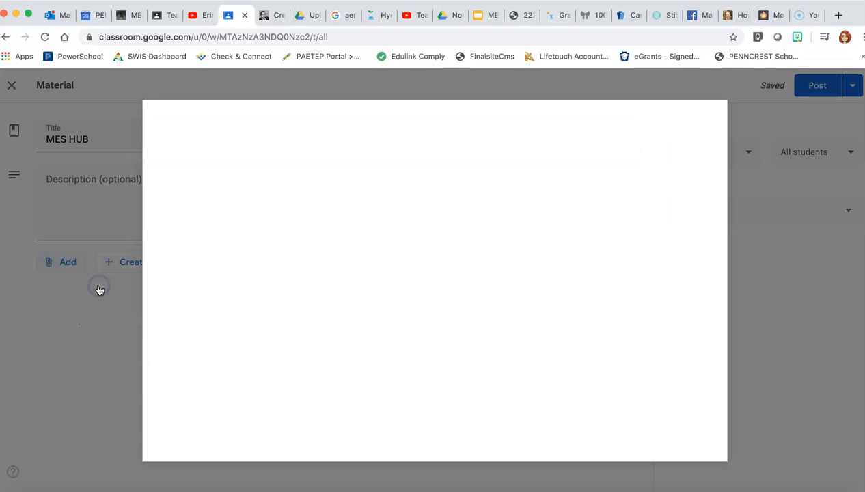
# Find 'MES Faculty Information HUB' in My Drive and attach it to the material.
pyautogui.click(67, 261)
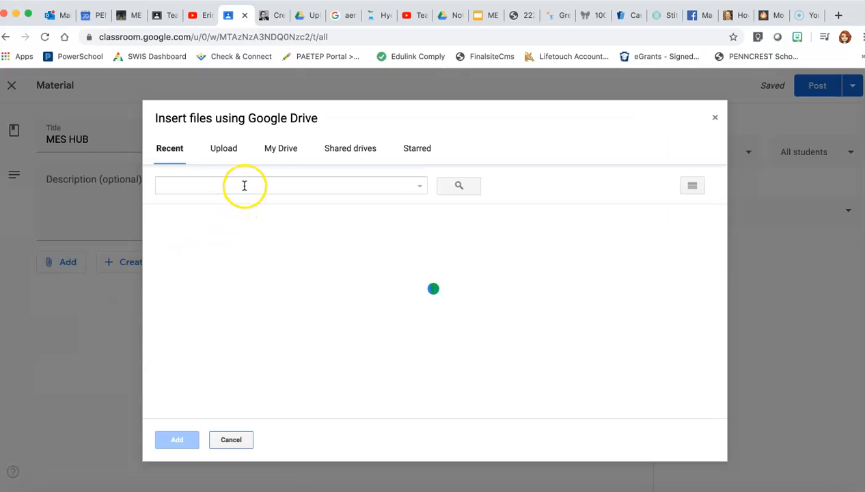
pyautogui.click(280, 148)
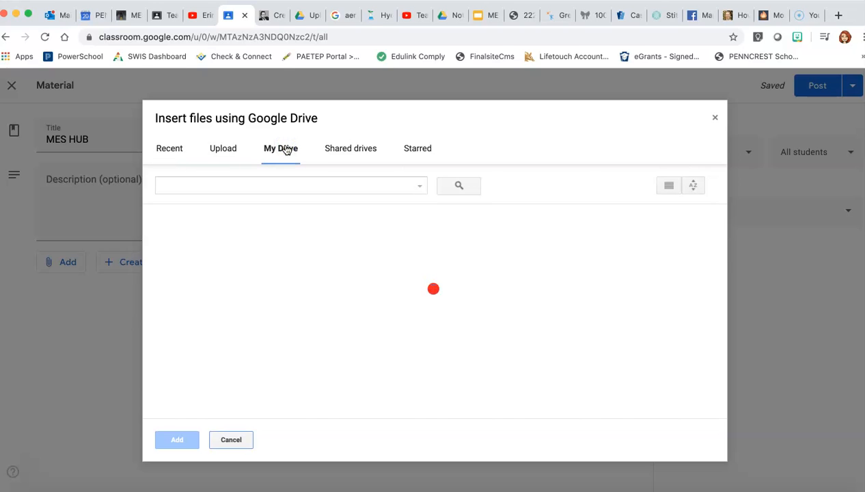
pyautogui.write('mes hub')
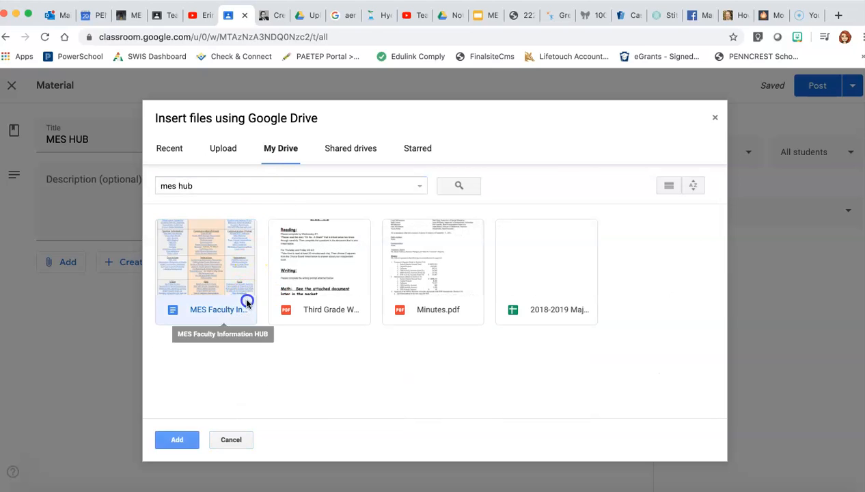
pyautogui.click(177, 439)
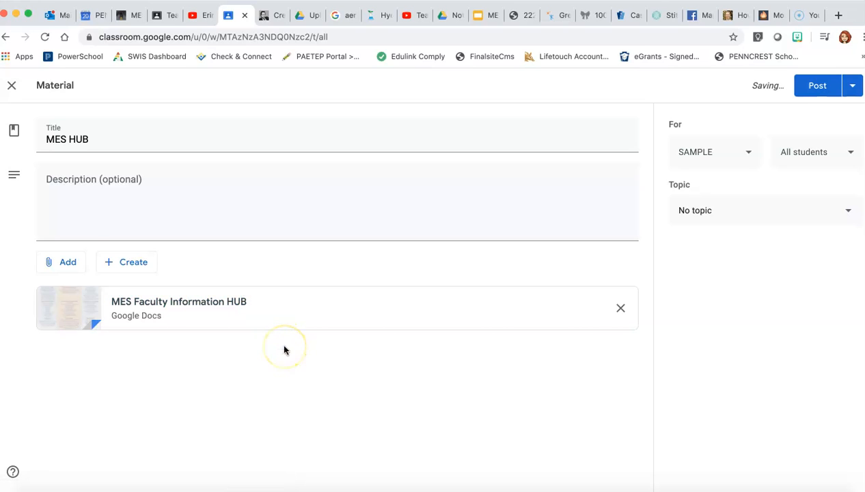
pyautogui.moveTo(741, 165)
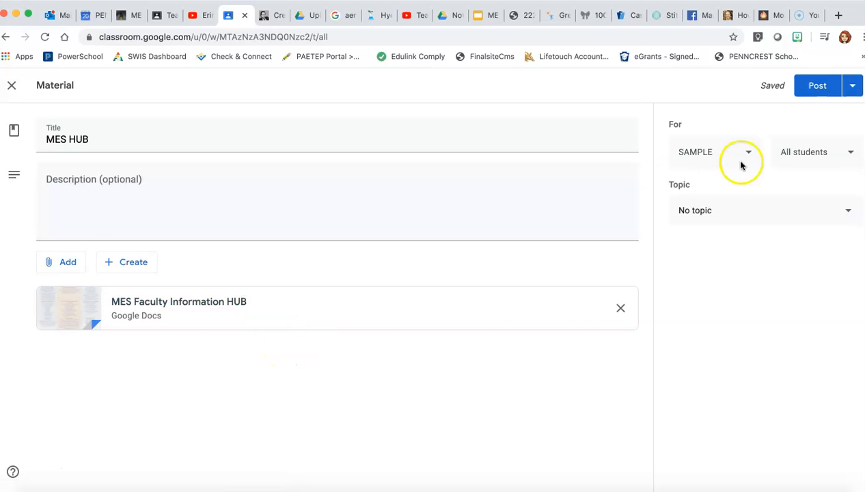
# Post the MES HUB material to the SAMPLE class and dismiss the 'Add a topic' tip.
pyautogui.click(817, 85)
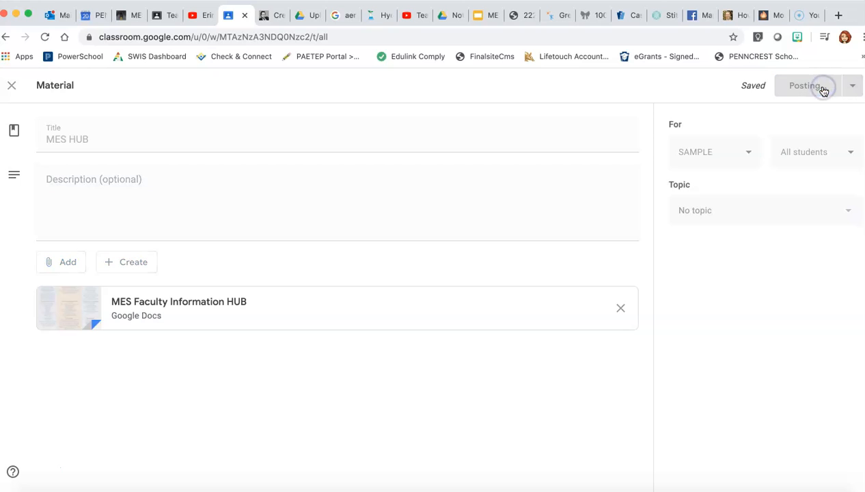
pyautogui.click(804, 86)
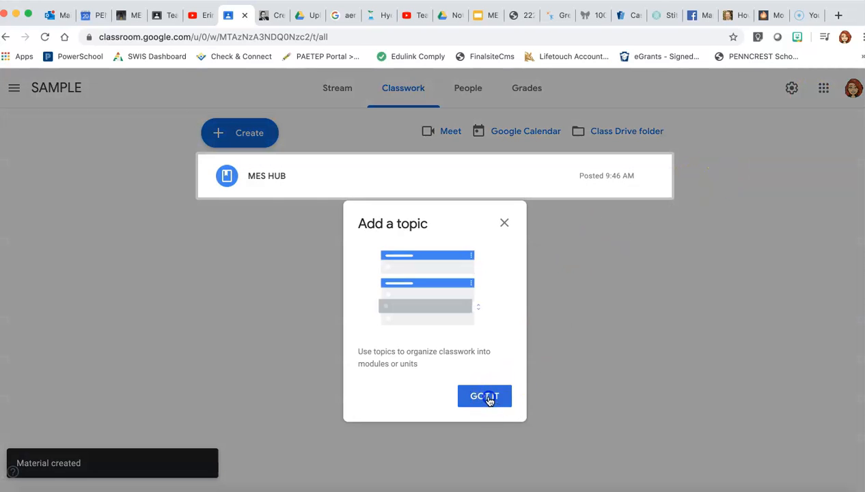
pyautogui.click(484, 395)
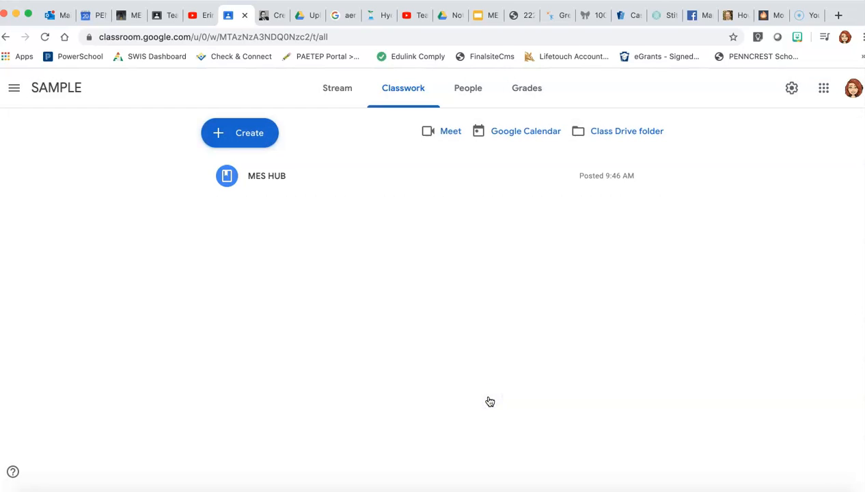
pyautogui.moveTo(386, 159)
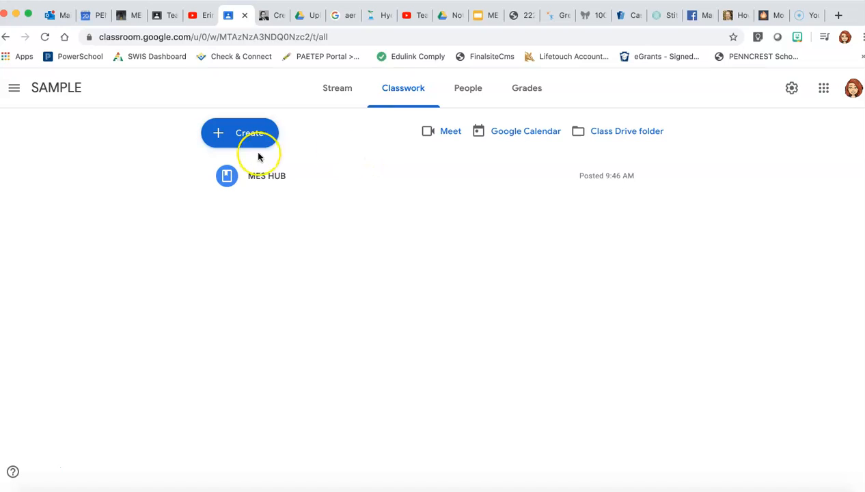
# Start a new assignment titled 'SAMPLE ASSIGNMENT' and show the Create file options.
pyautogui.click(240, 132)
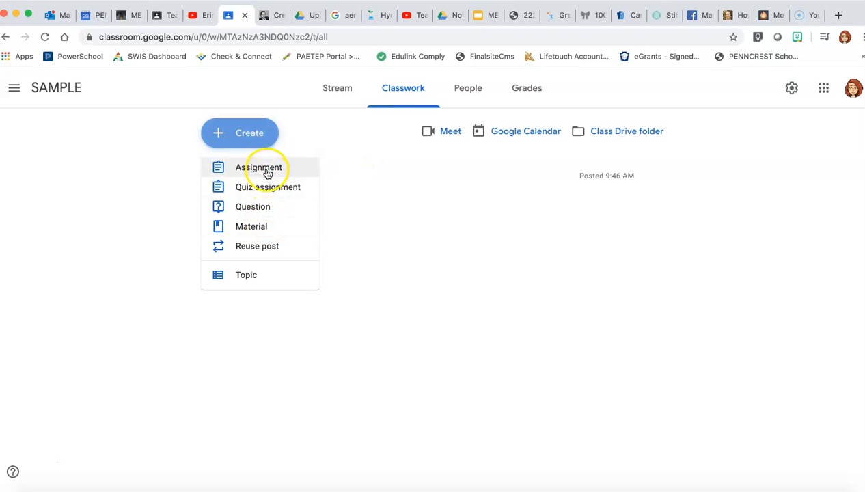
pyautogui.click(258, 168)
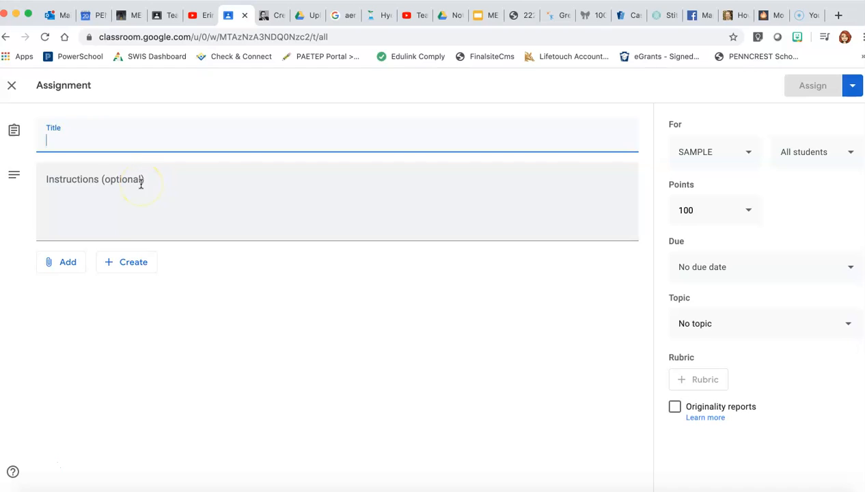
pyautogui.write('SAMPLE ASS')
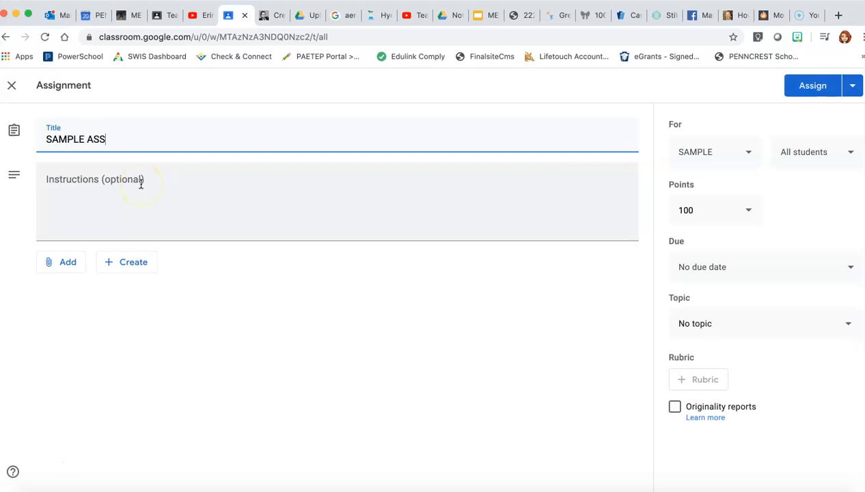
pyautogui.write('IGNM')
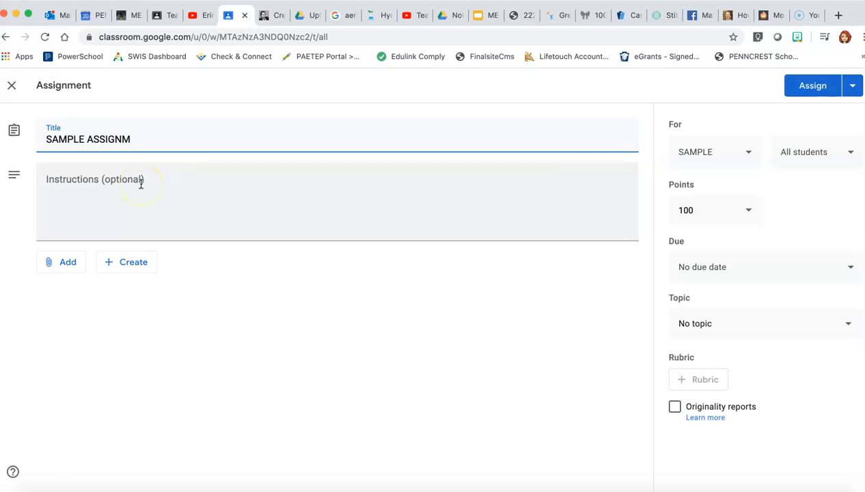
pyautogui.write('ENT')
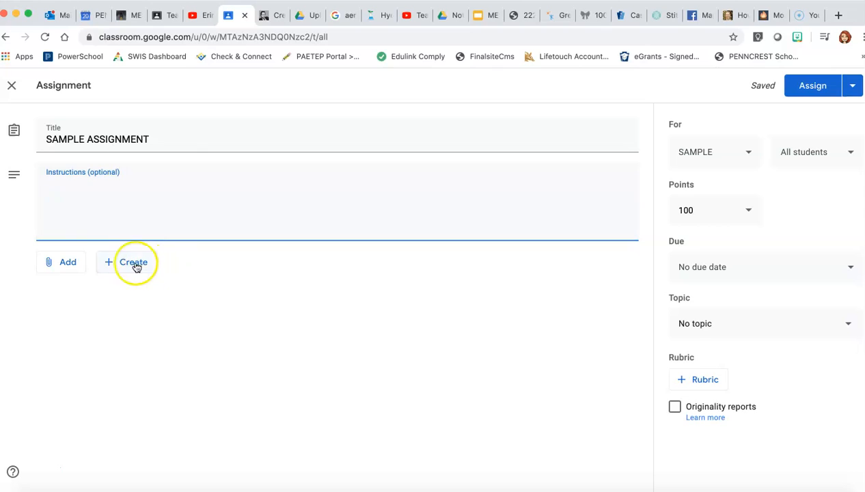
pyautogui.moveTo(67, 262)
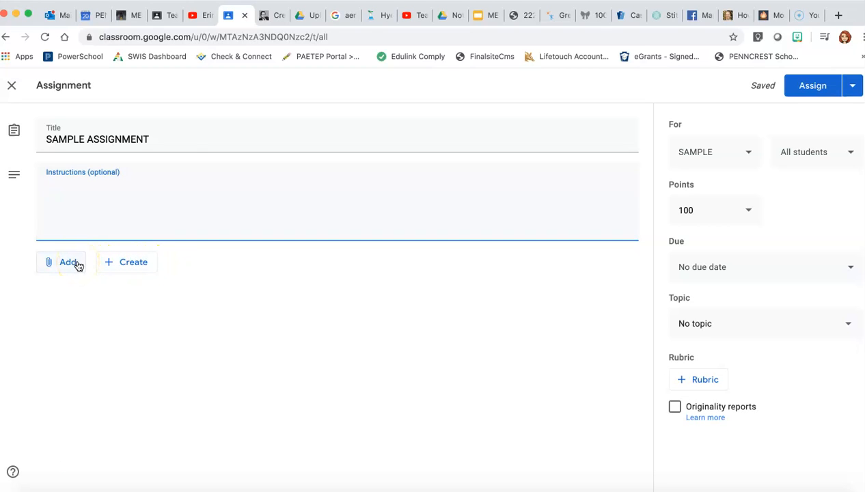
pyautogui.click(133, 262)
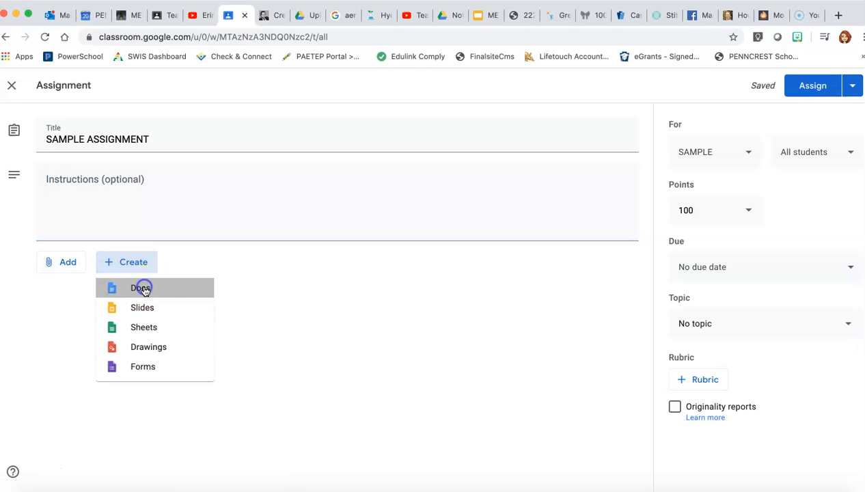
# Create a new blank Google Doc and type 'SAMPLE ASSIGNMENT' into it.
pyautogui.click(141, 288)
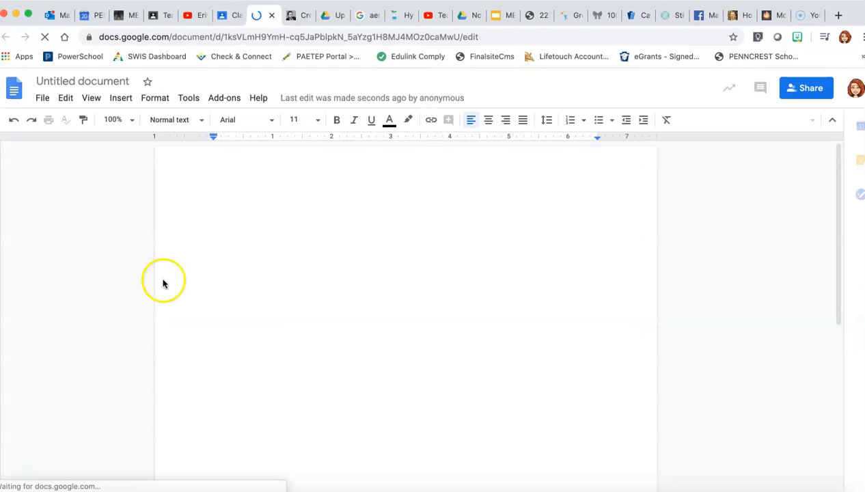
pyautogui.click(245, 211)
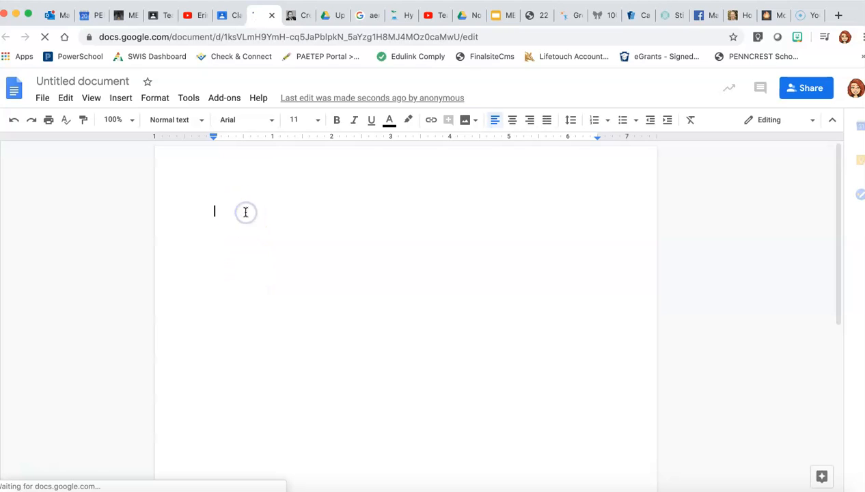
pyautogui.write('SAMPLE AS')
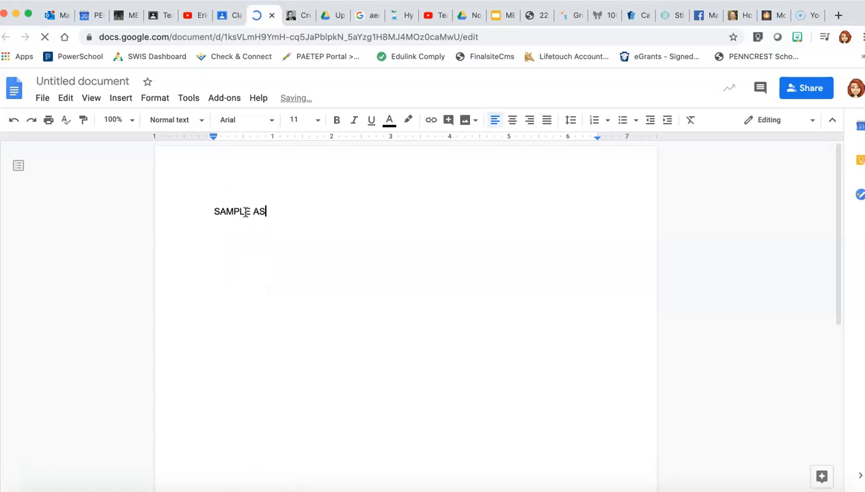
pyautogui.write('SIGNMEN')
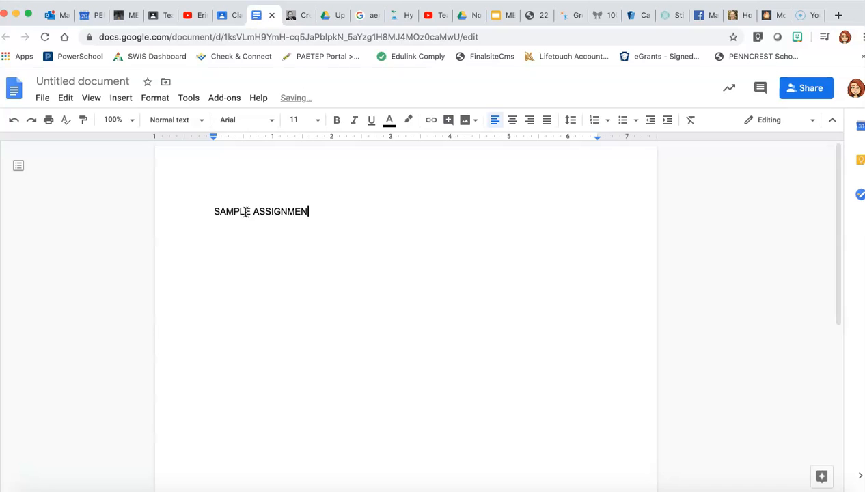
pyautogui.write('T')
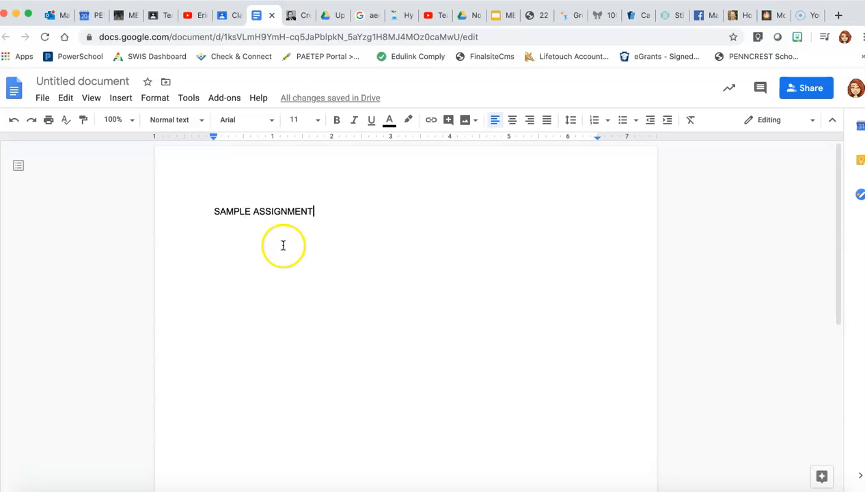
pyautogui.moveTo(362, 212)
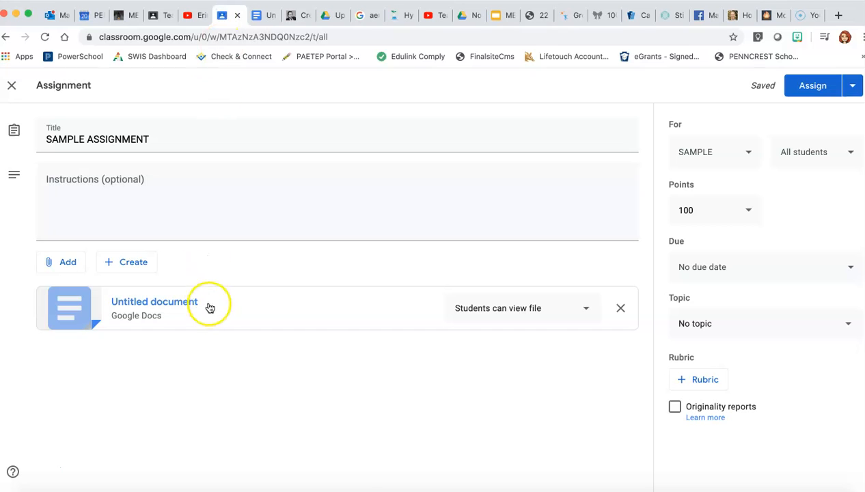
pyautogui.click(153, 302)
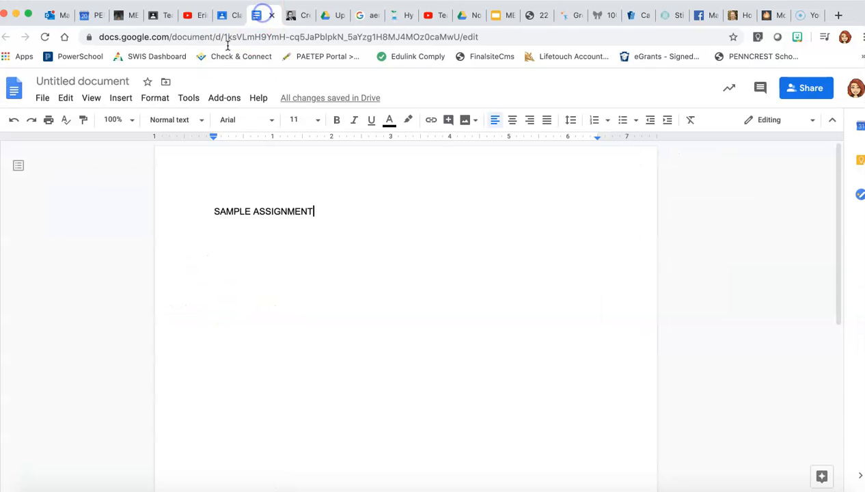
pyautogui.click(228, 15)
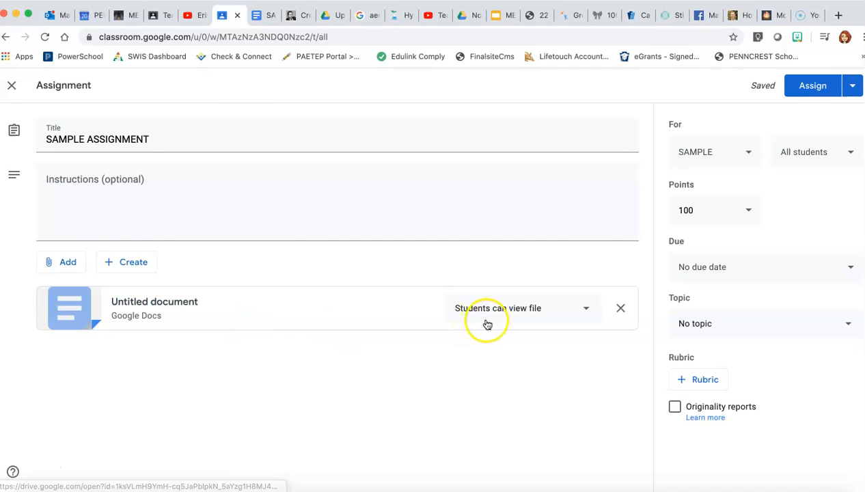
pyautogui.moveTo(586, 321)
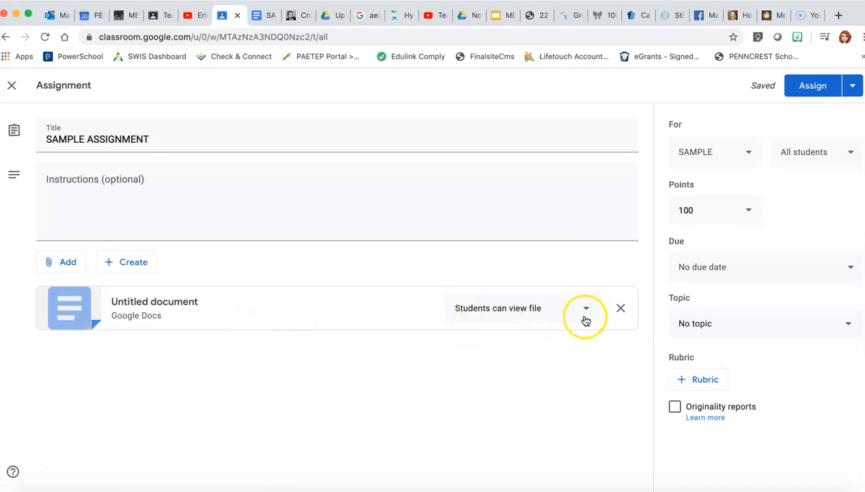
pyautogui.moveTo(585, 319)
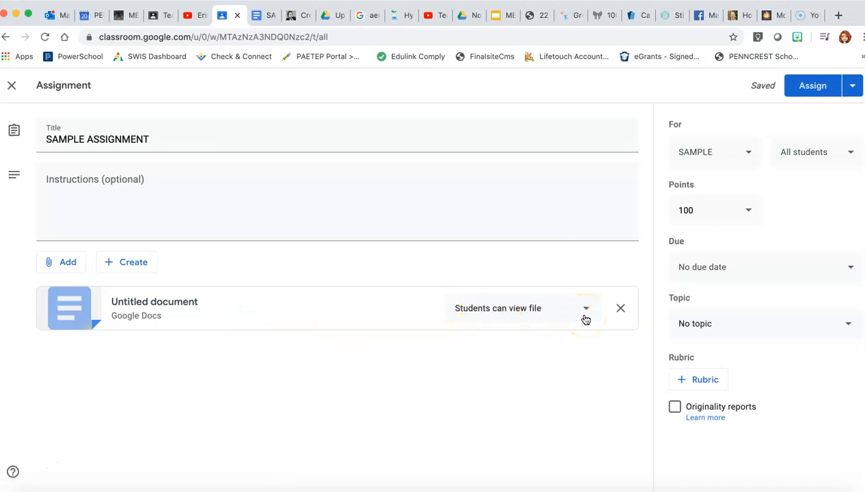
pyautogui.moveTo(560, 309)
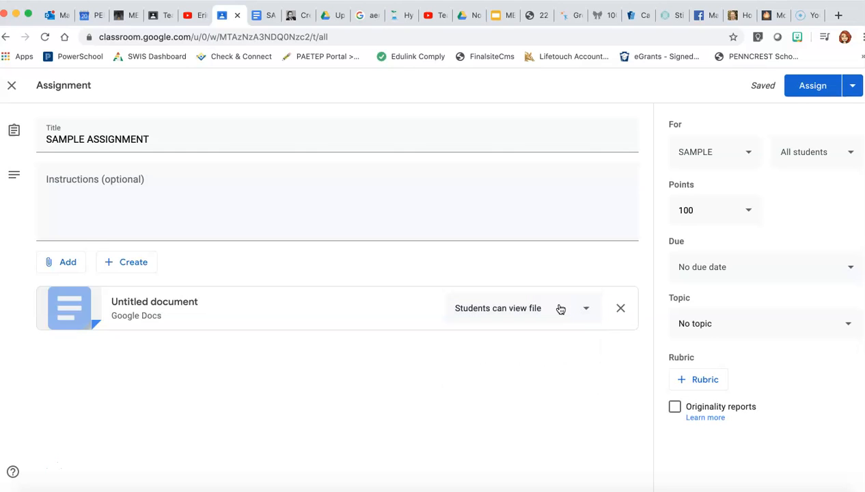
# Change the attached Doc's sharing from 'Students can edit file' to 'Make a copy for each student'.
pyautogui.click(585, 307)
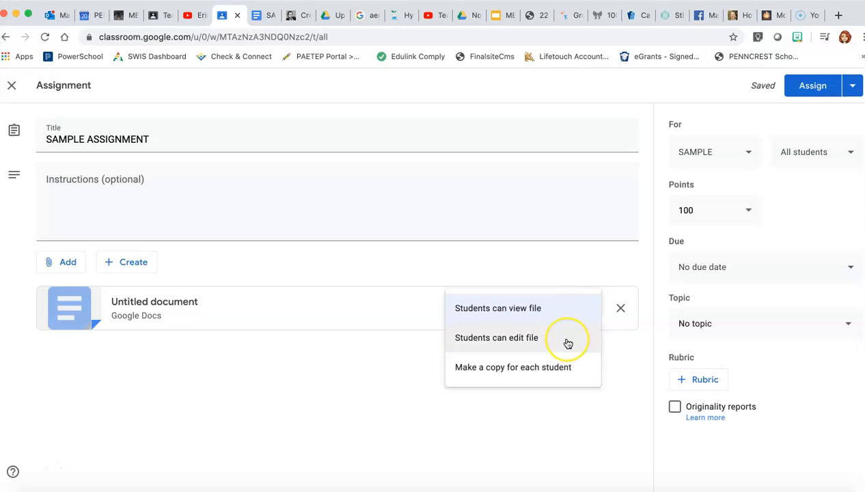
pyautogui.click(496, 336)
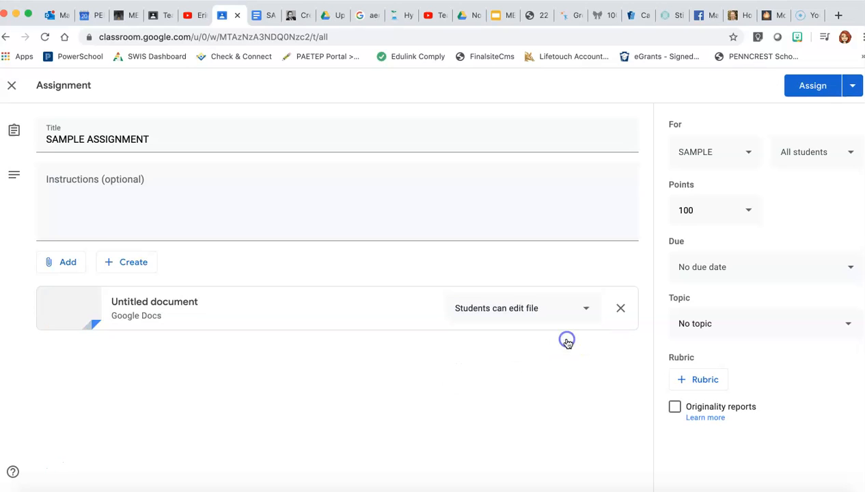
pyautogui.click(567, 341)
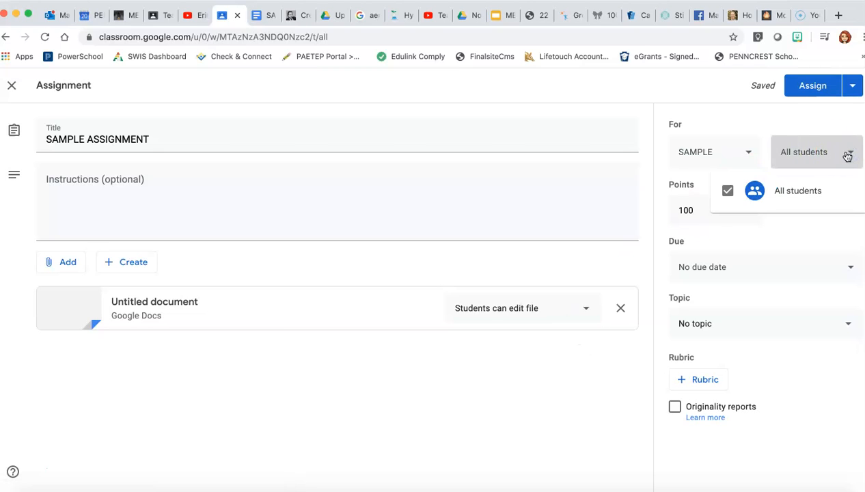
pyautogui.moveTo(815, 267)
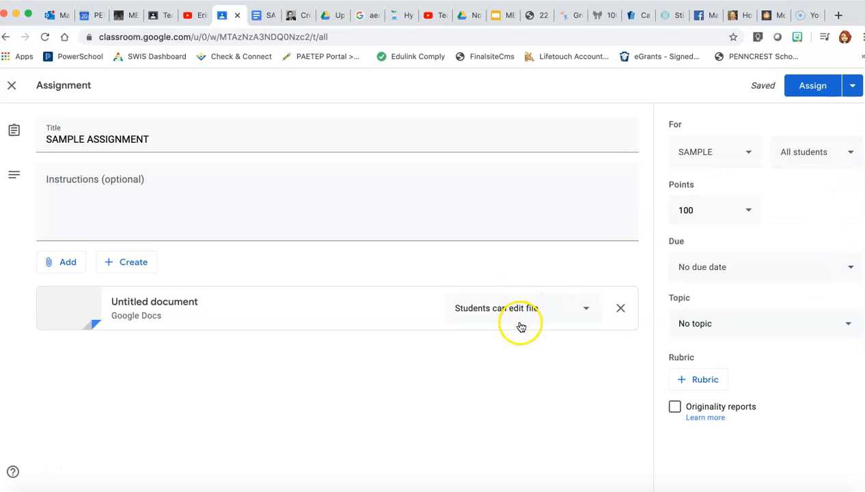
pyautogui.moveTo(523, 324)
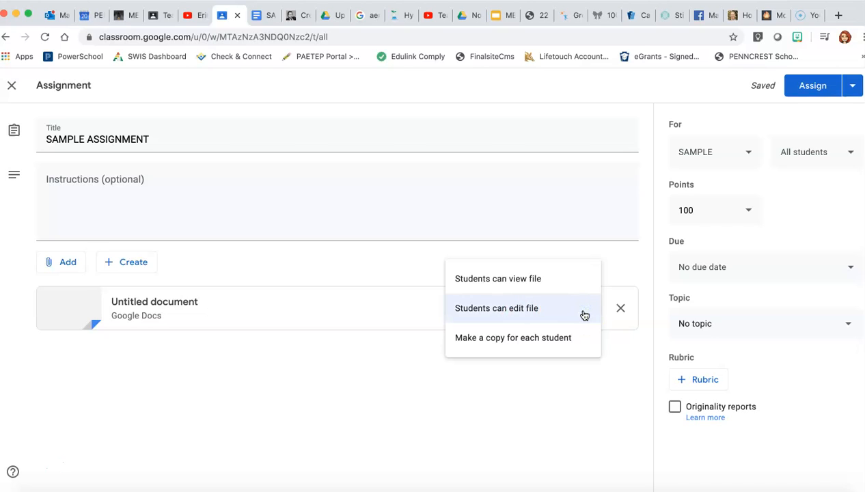
pyautogui.moveTo(512, 338)
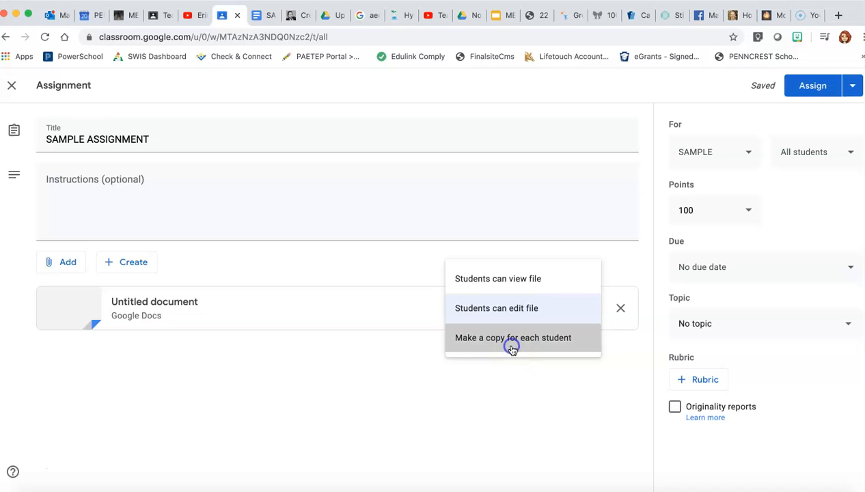
pyautogui.click(512, 336)
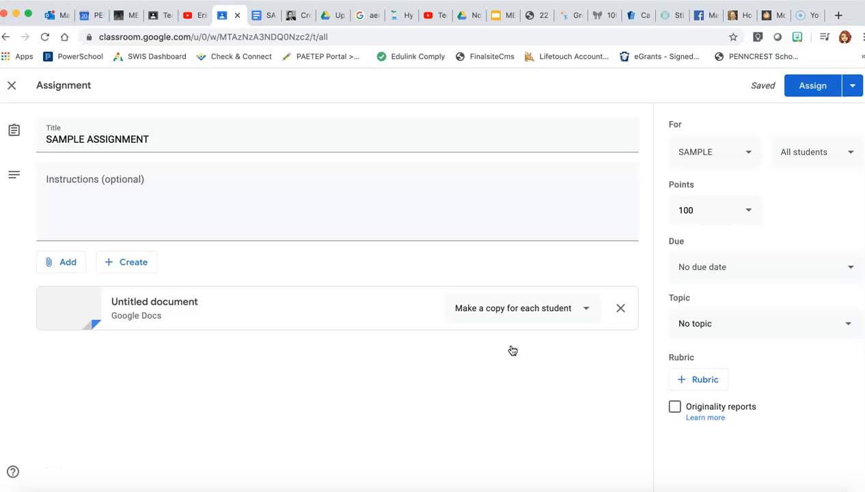
pyautogui.moveTo(156, 358)
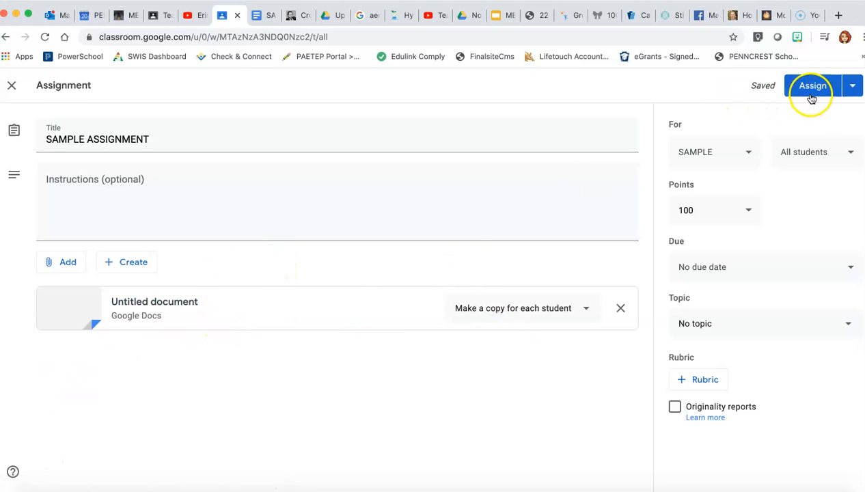
# Save SAMPLE ASSIGNMENT as a draft, then delete that draft from Classwork.
pyautogui.click(852, 85)
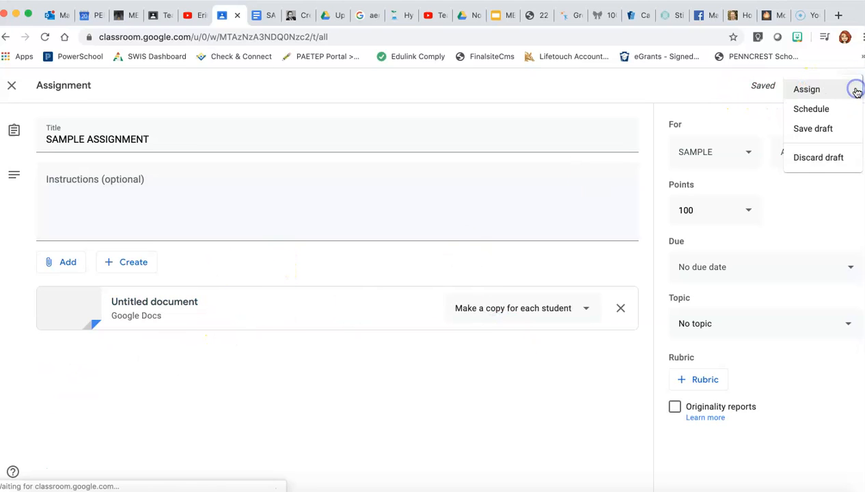
pyautogui.moveTo(839, 93)
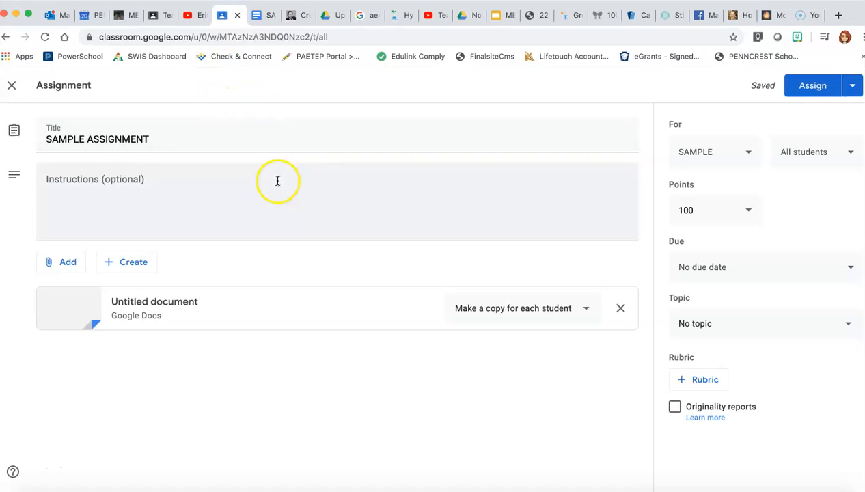
pyautogui.click(11, 84)
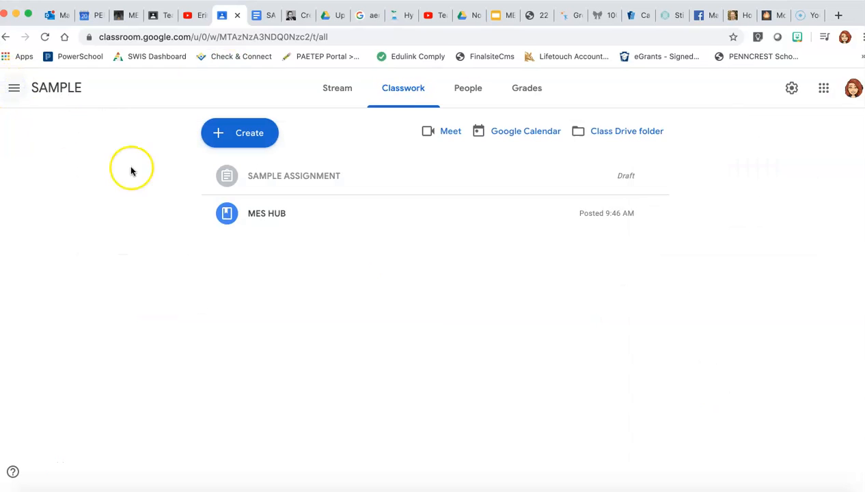
pyautogui.click(650, 175)
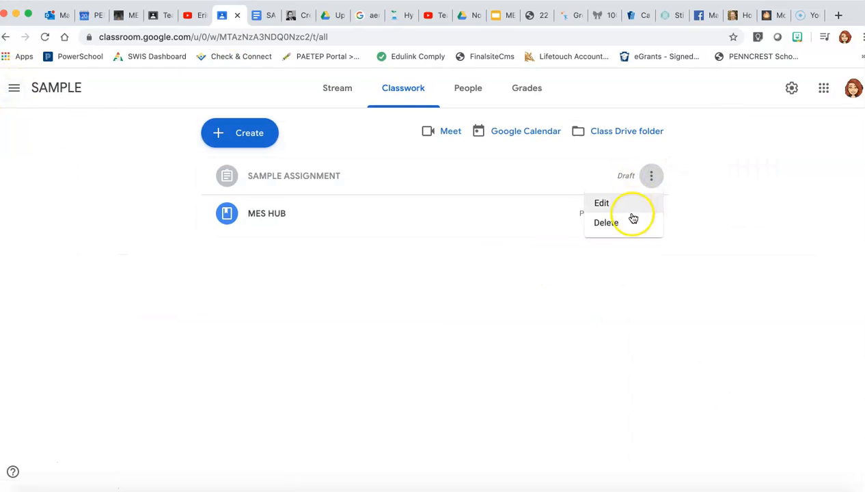
pyautogui.click(605, 222)
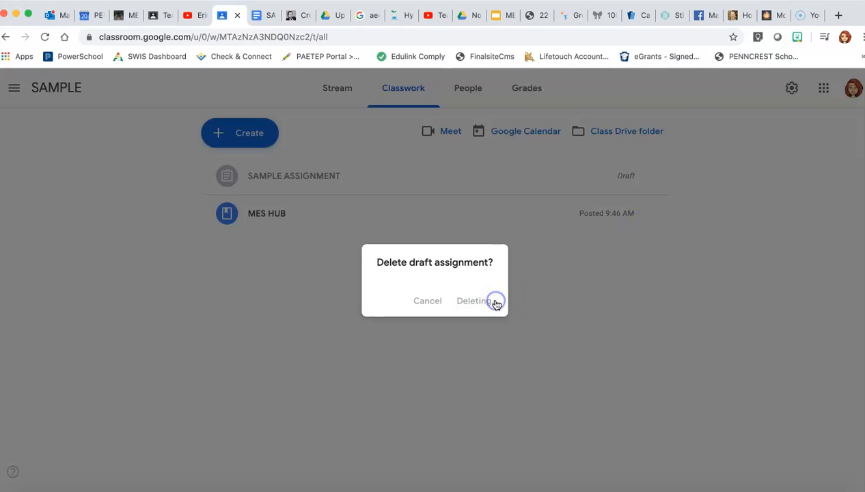
pyautogui.click(473, 300)
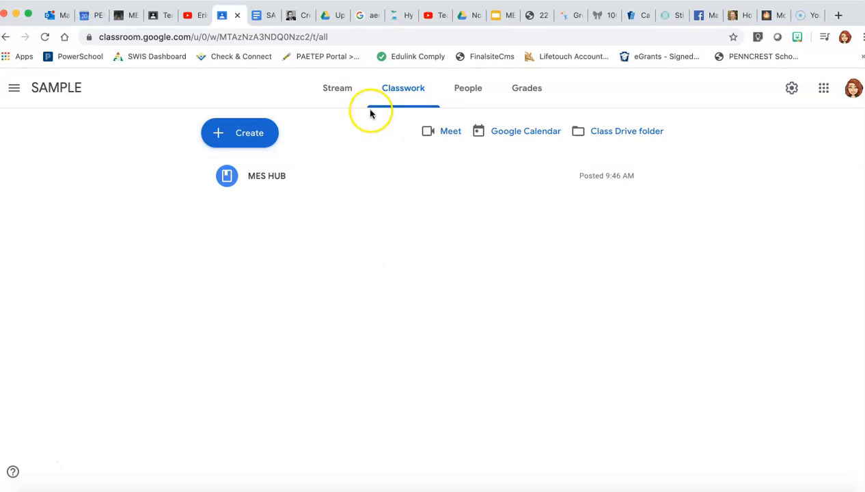
# Scroll through the SAMPLE class Stream to check the posted MES HUB material.
pyautogui.click(337, 87)
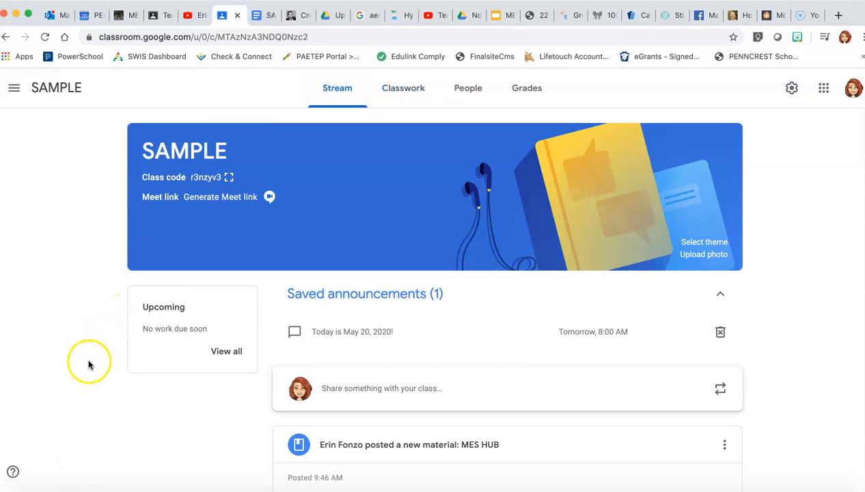
pyautogui.scroll(-3)
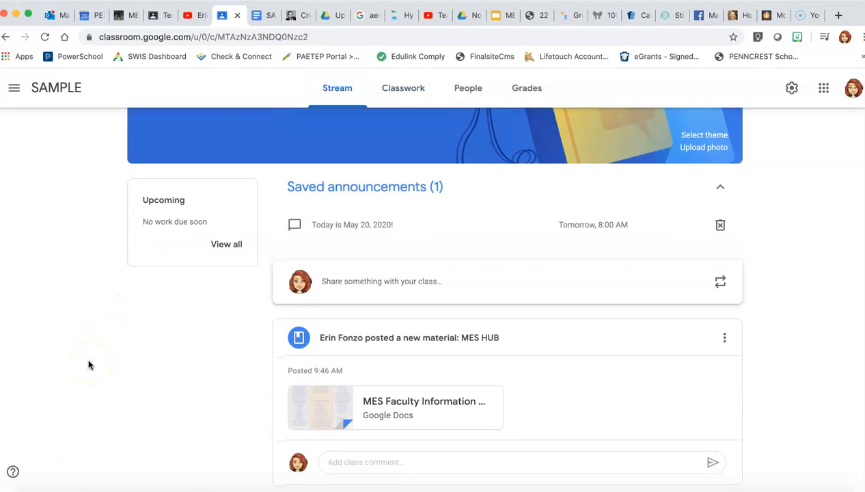
pyautogui.scroll(3)
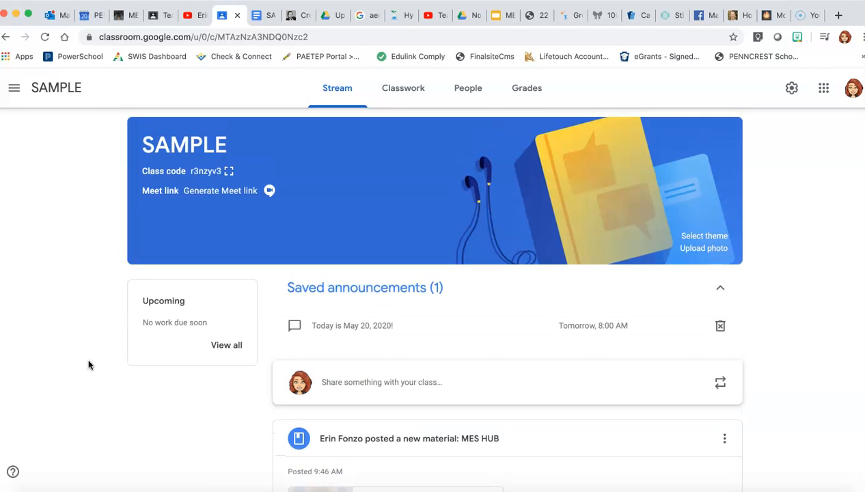